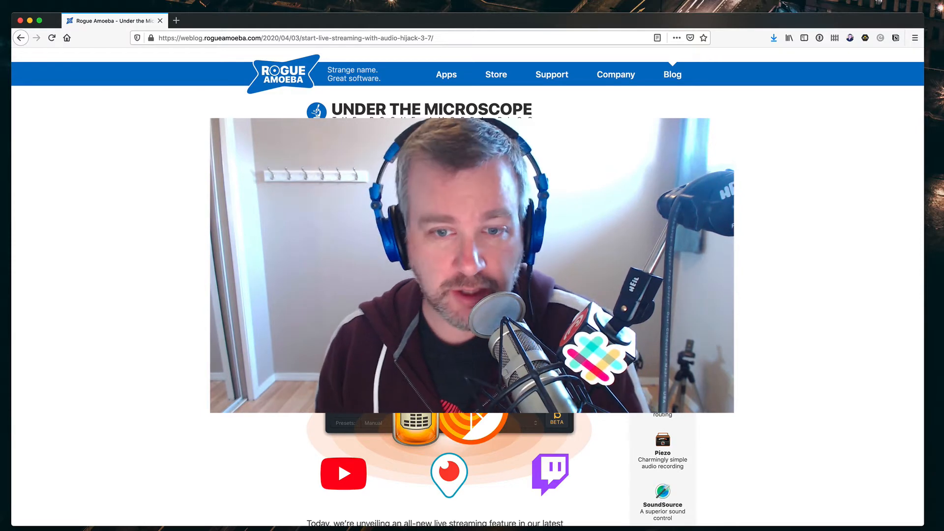
- Create a new session from the blank template
{"action": "scroll", "scroll_direction": "down", "scroll_amount": 3}
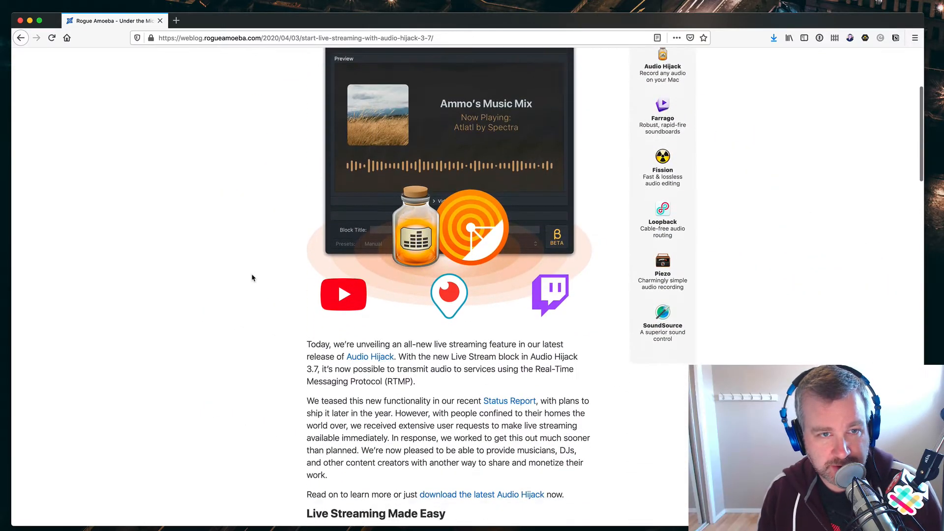
{"action": "scroll", "scroll_direction": "up", "scroll_amount": 3}
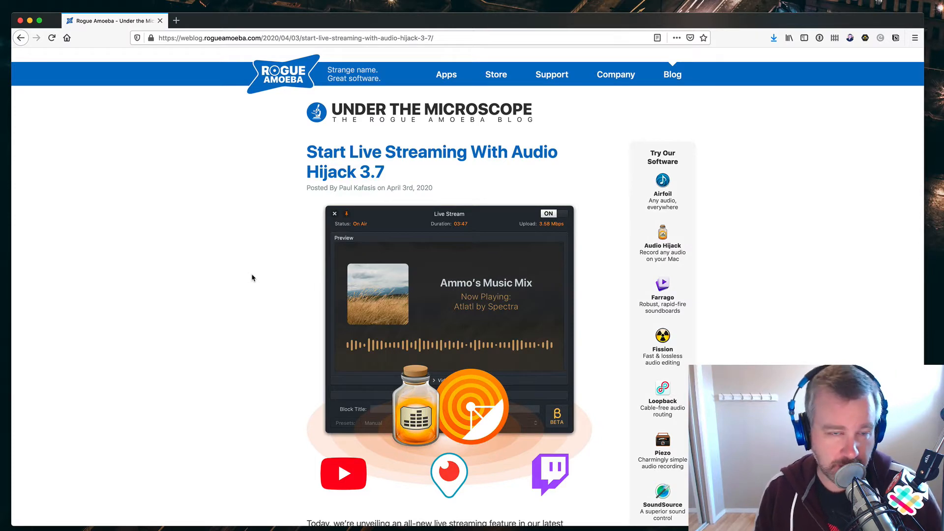
{"action": "mouse_move", "coordinate": [327, 267]}
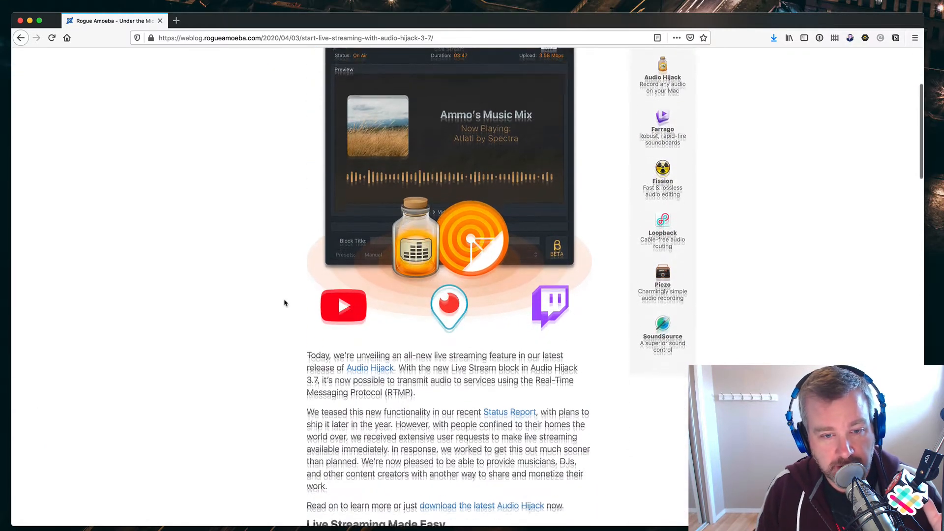
{"action": "scroll", "scroll_direction": "down", "scroll_amount": 3}
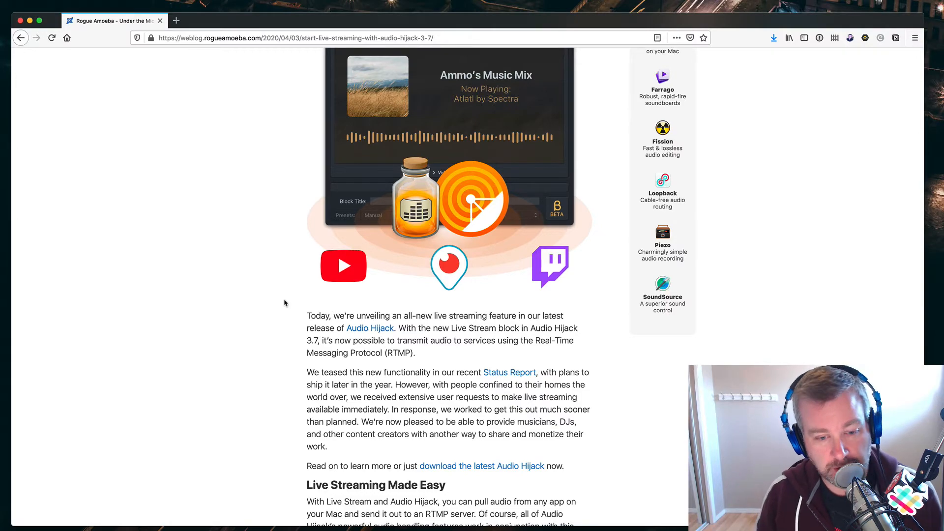
{"action": "scroll", "scroll_direction": "down", "scroll_amount": 3}
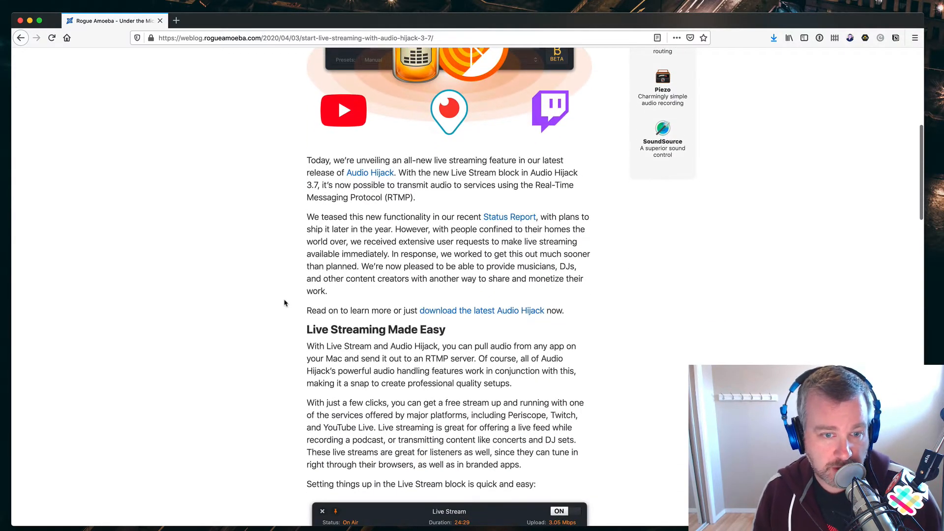
{"action": "scroll", "scroll_direction": "down", "scroll_amount": 3}
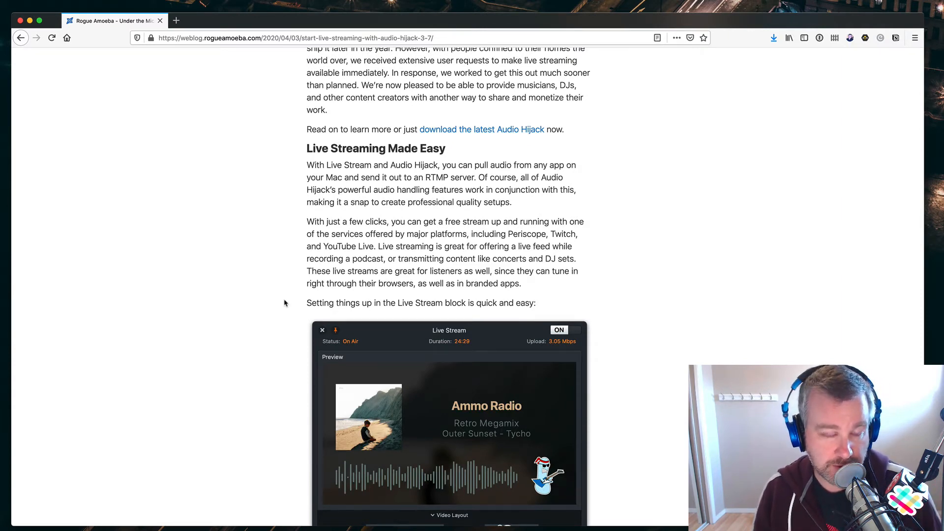
{"action": "scroll", "scroll_direction": "up", "scroll_amount": 3}
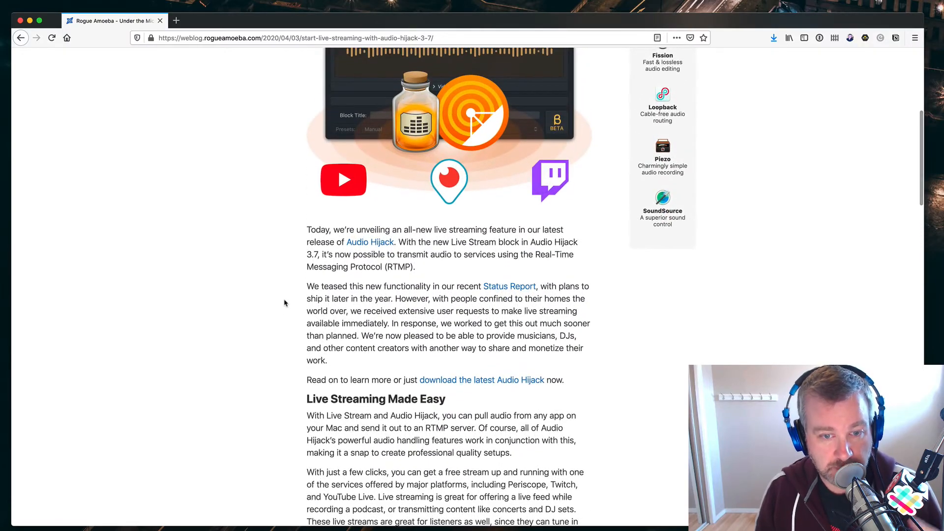
{"action": "scroll", "scroll_direction": "down", "scroll_amount": 3}
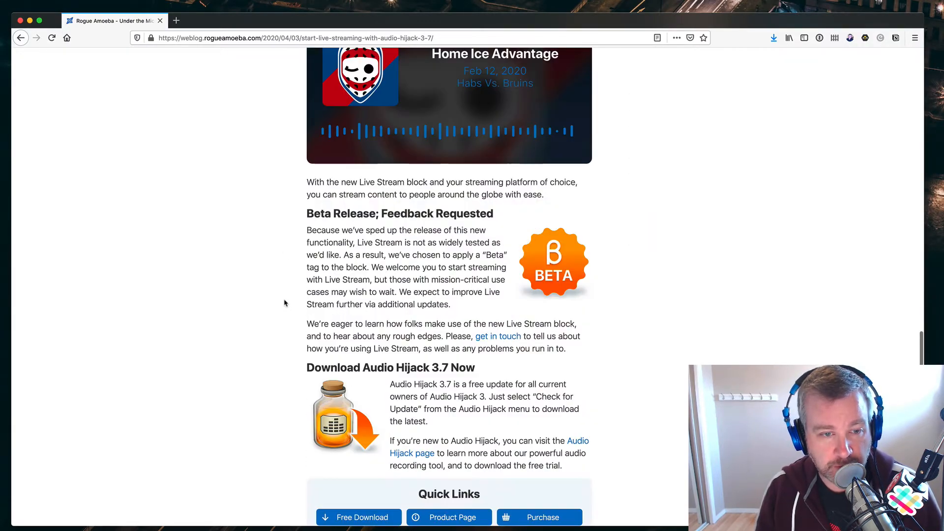
{"action": "scroll", "scroll_direction": "down", "scroll_amount": 3}
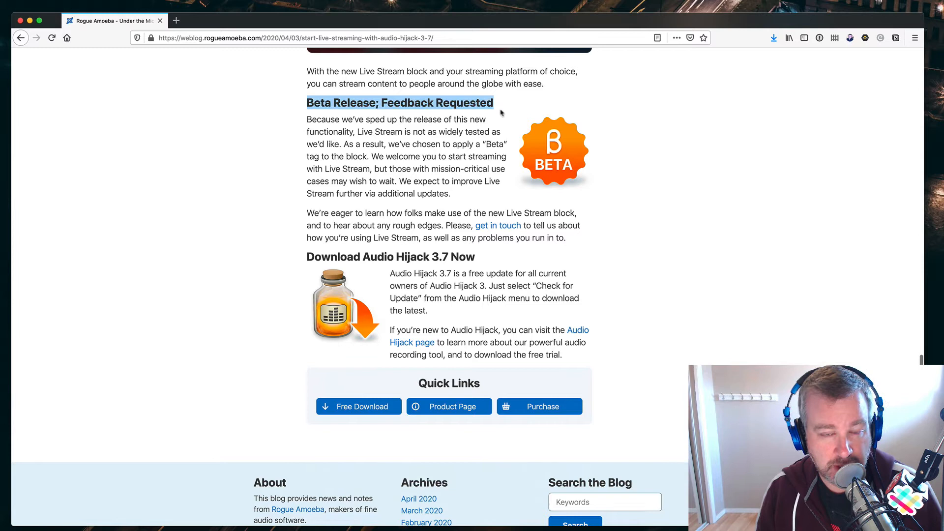
{"action": "mouse_move", "coordinate": [440, 204]}
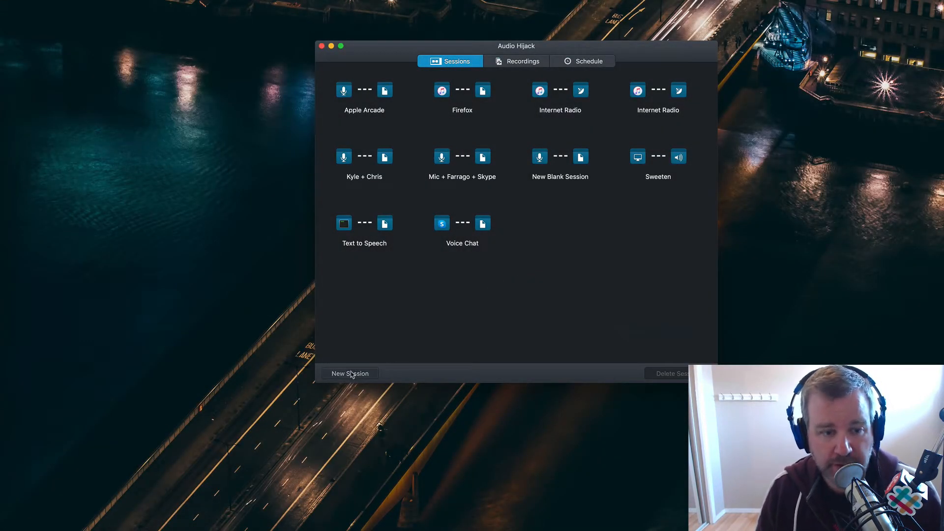
{"action": "left_click", "coordinate": [349, 373]}
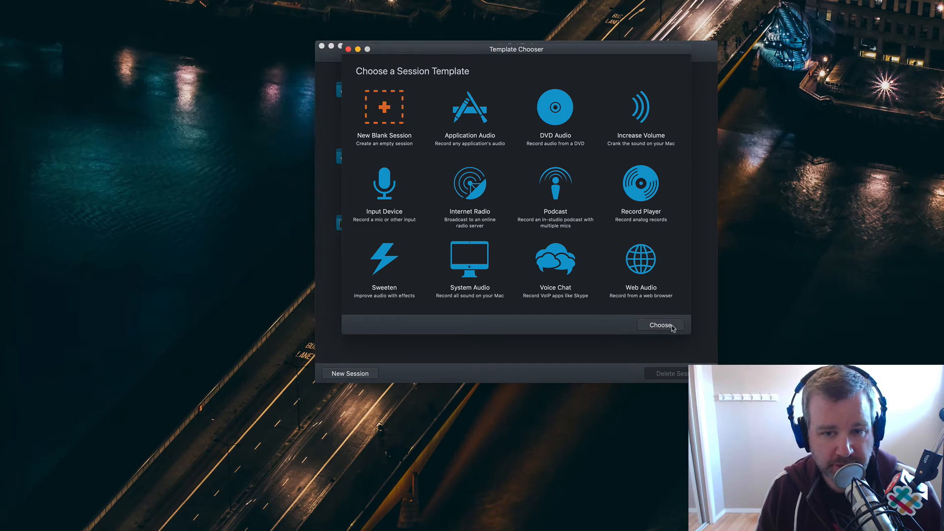
{"action": "left_click", "coordinate": [660, 325]}
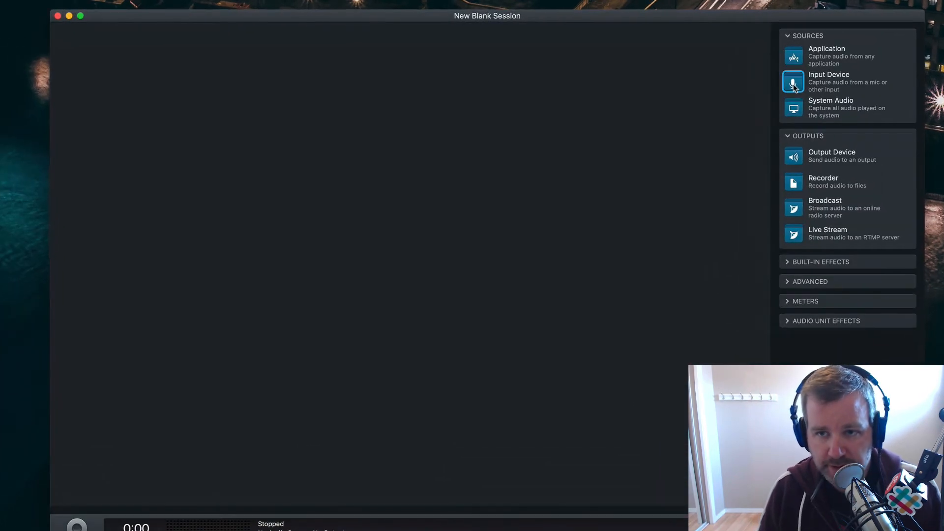
- Add an Input Device block on the Scarlett 18i8 USB with the Heil PR40 preset
{"action": "left_click", "coordinate": [792, 81]}
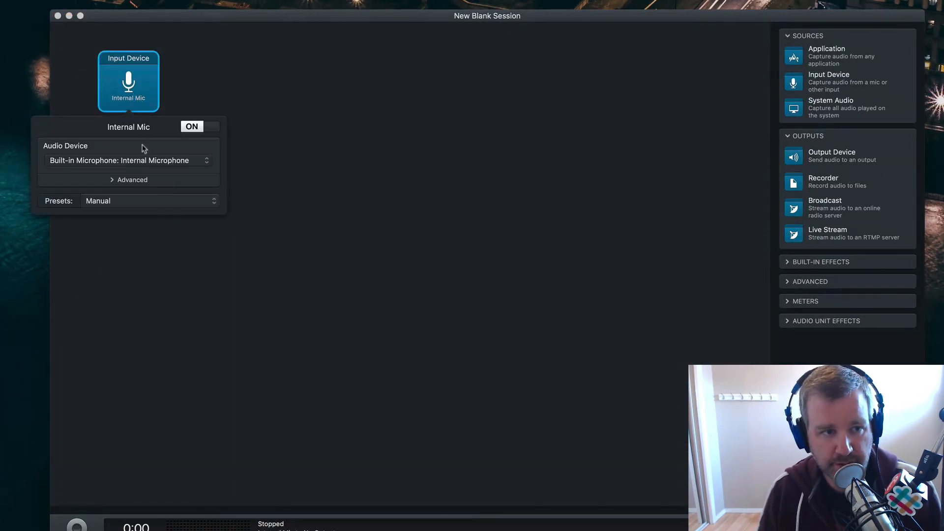
{"action": "left_click", "coordinate": [127, 160]}
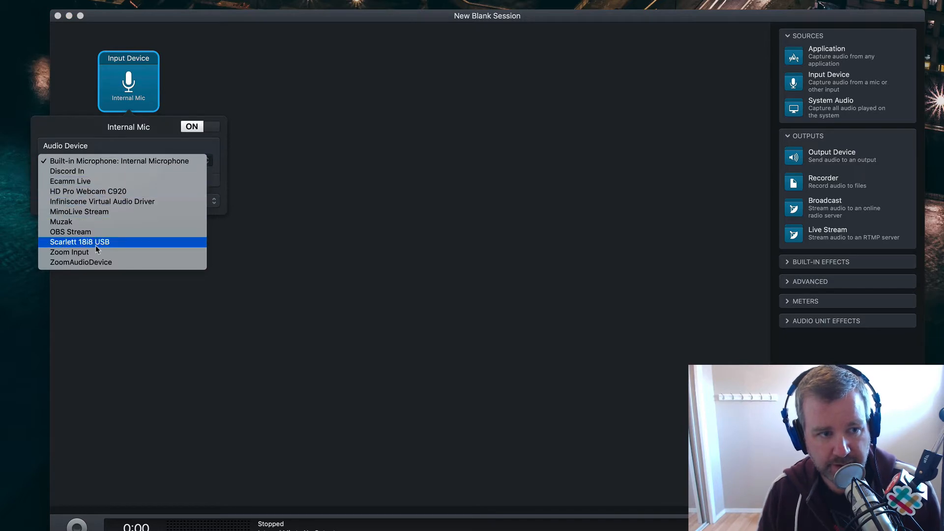
{"action": "left_click", "coordinate": [79, 241]}
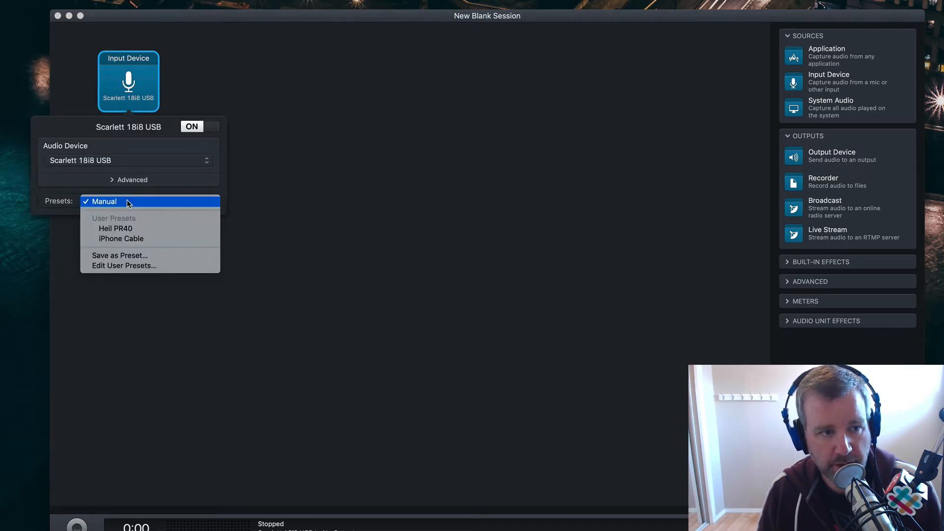
{"action": "left_click", "coordinate": [116, 228]}
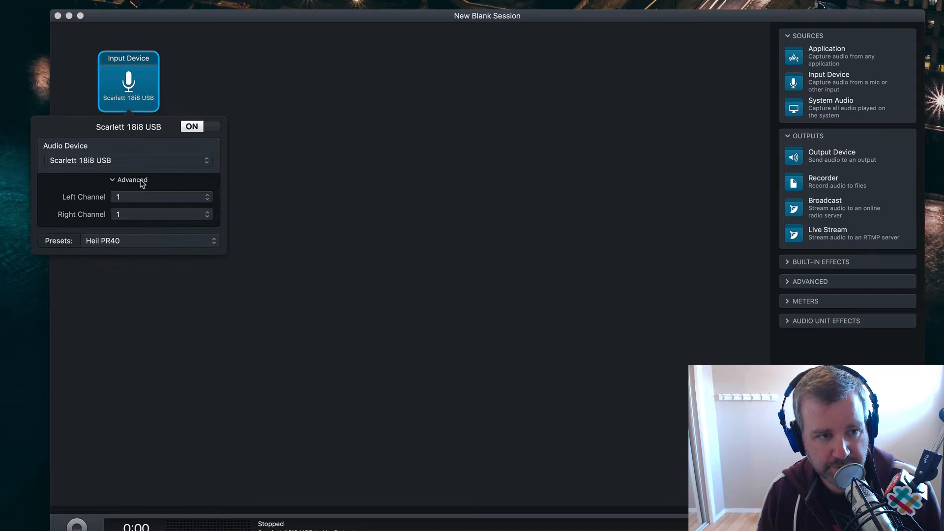
{"action": "mouse_move", "coordinate": [201, 177]}
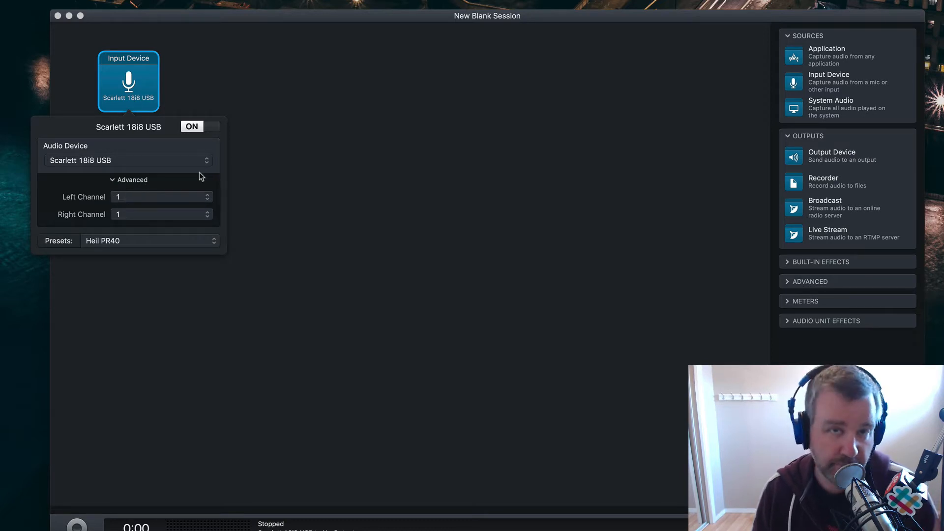
{"action": "left_click", "coordinate": [276, 131]}
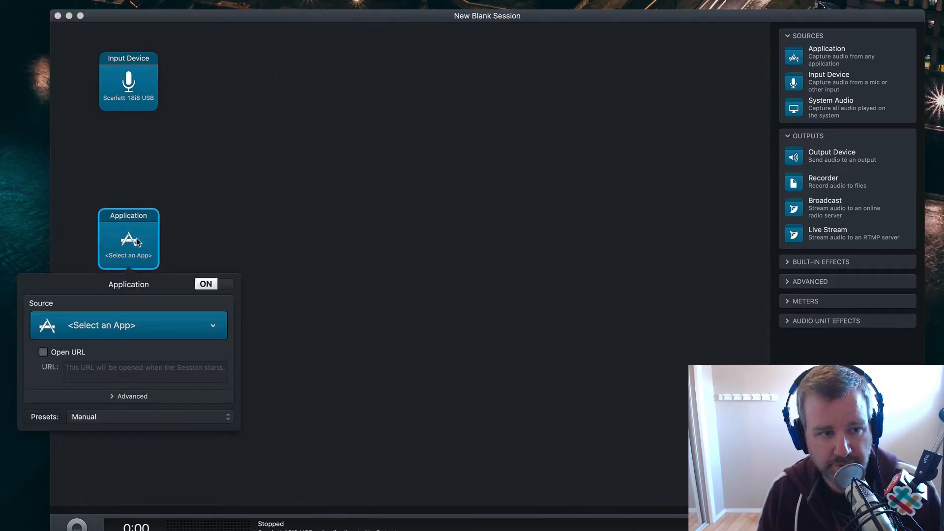
- Add an Application source block capturing Farrago
{"action": "left_click", "coordinate": [129, 325]}
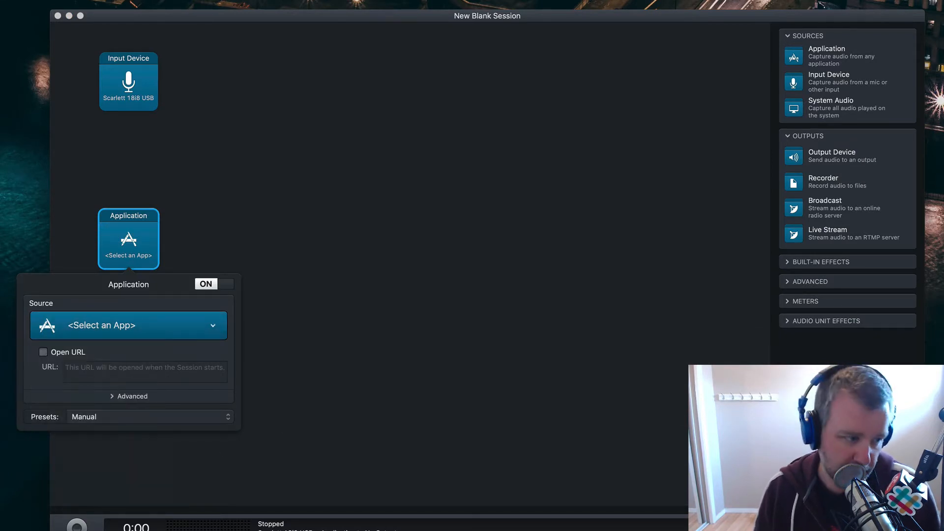
{"action": "left_click", "coordinate": [438, 299]}
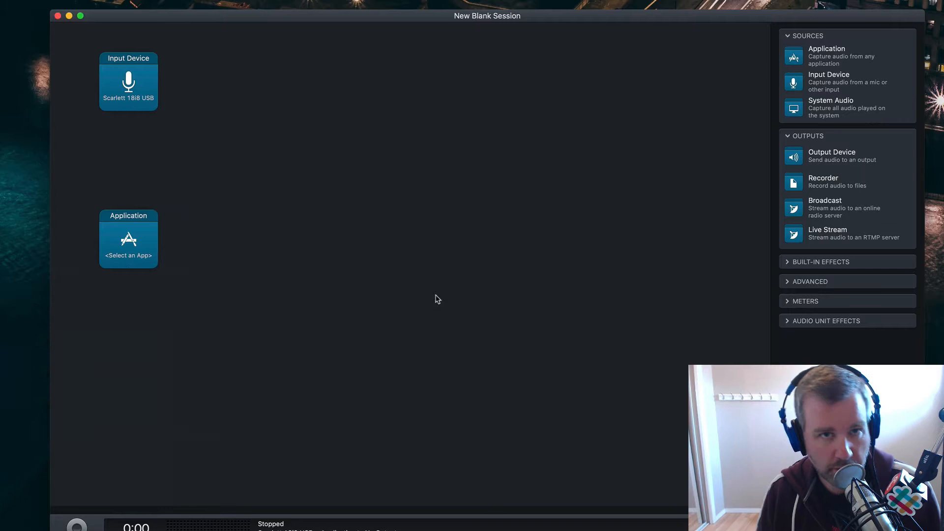
{"action": "left_click", "coordinate": [128, 239]}
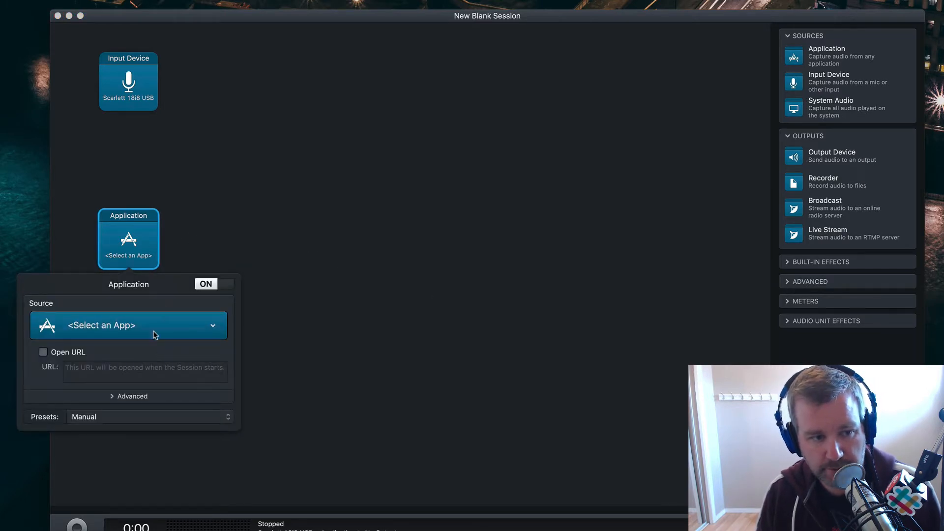
{"action": "left_click", "coordinate": [128, 325]}
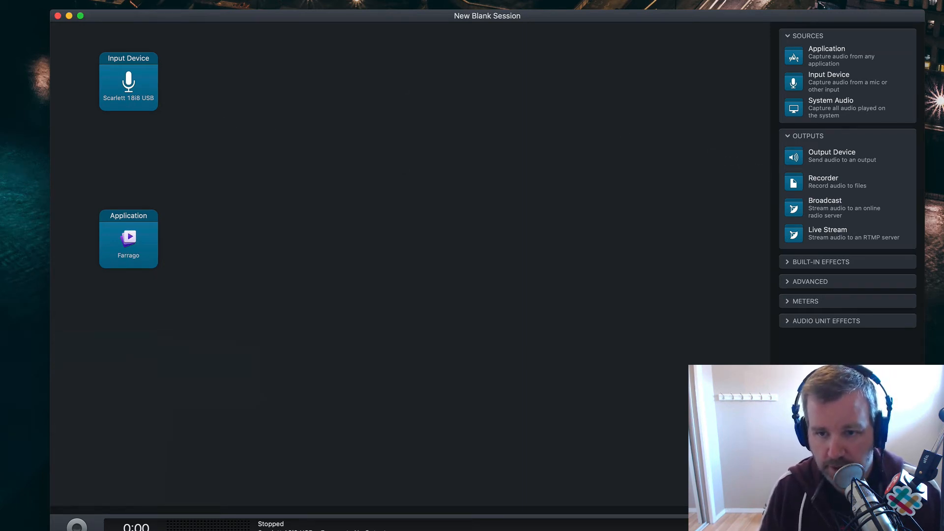
{"action": "left_click", "coordinate": [806, 301]}
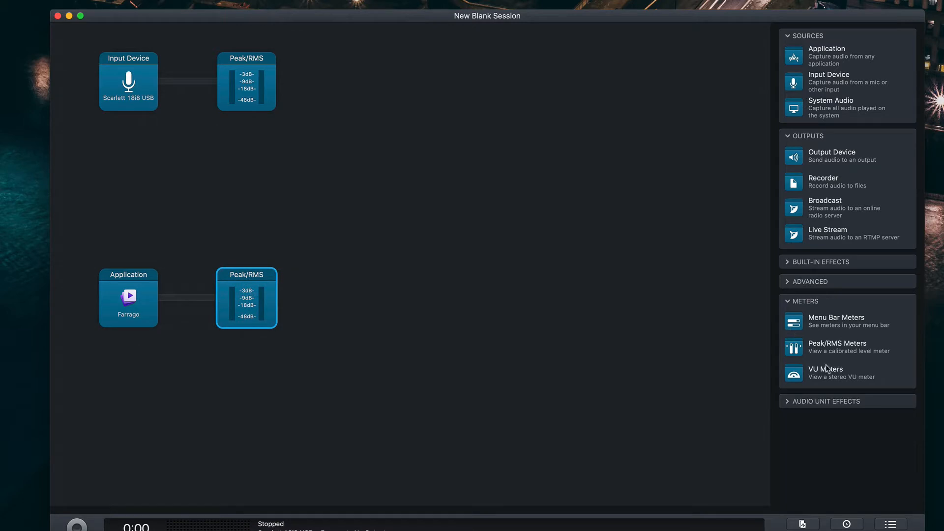
- Show the Built-in Effects library to place Volume blocks before each Peak/RMS meter
{"action": "left_click", "coordinate": [810, 281]}
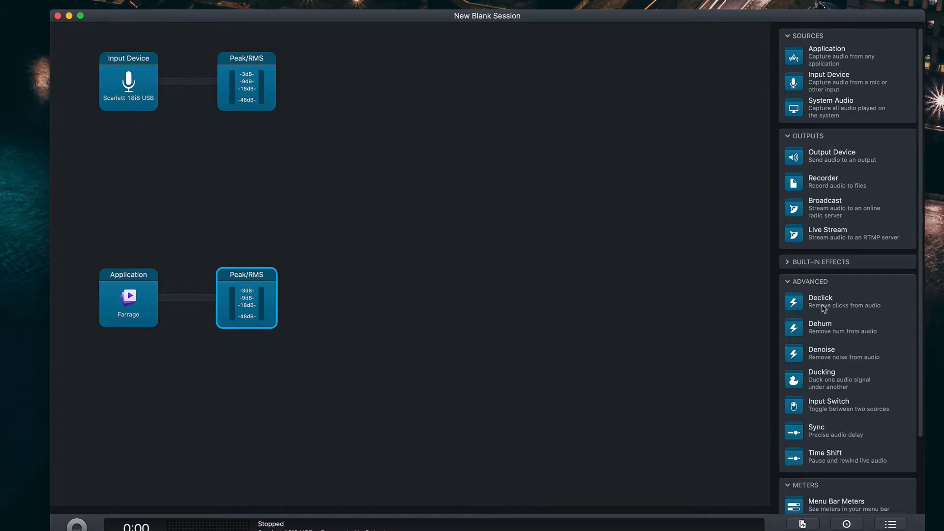
{"action": "left_click", "coordinate": [811, 281]}
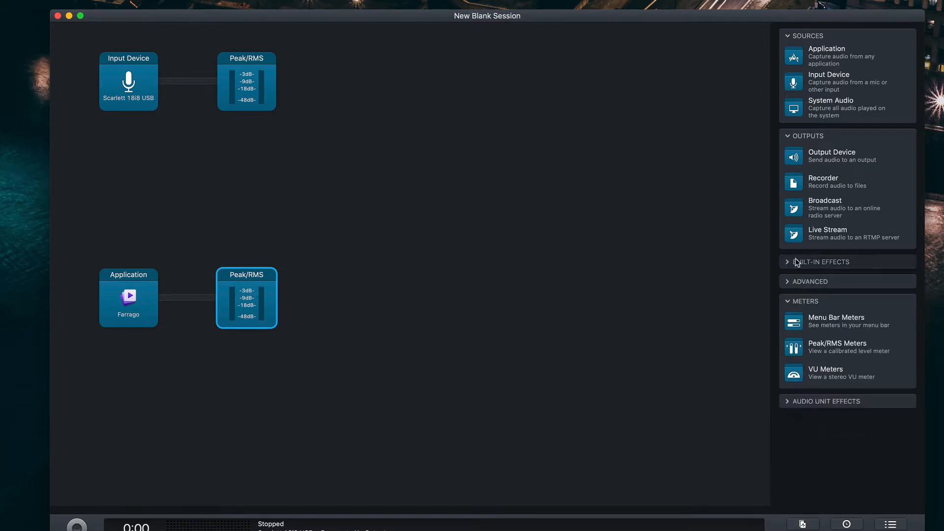
{"action": "left_click", "coordinate": [821, 261]}
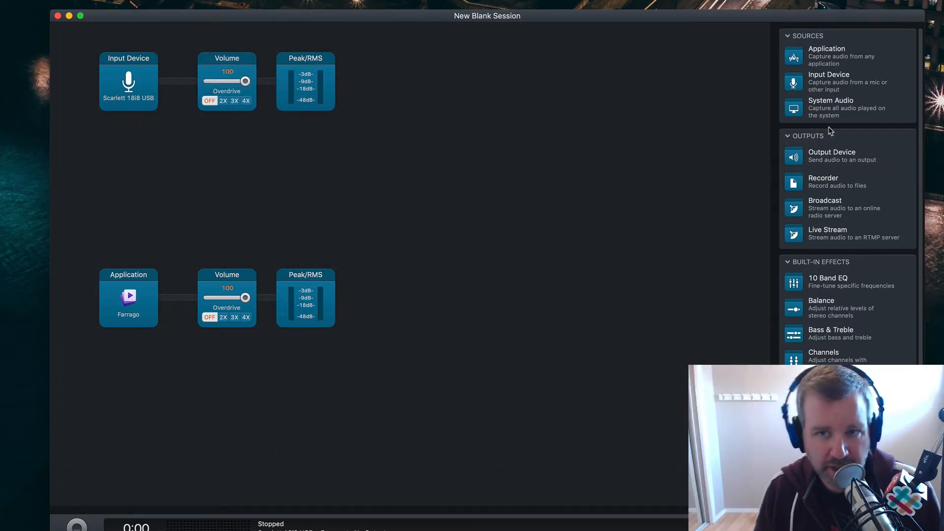
{"action": "mouse_move", "coordinate": [814, 196]}
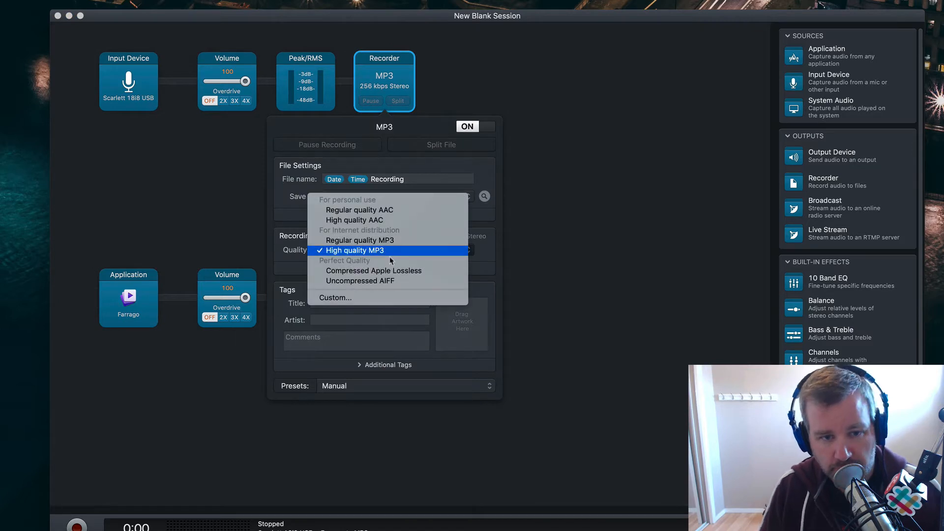
- Set the mic and Farrago Recorder blocks to uncompressed 16-bit stereo AIFF
{"action": "left_click", "coordinate": [360, 280]}
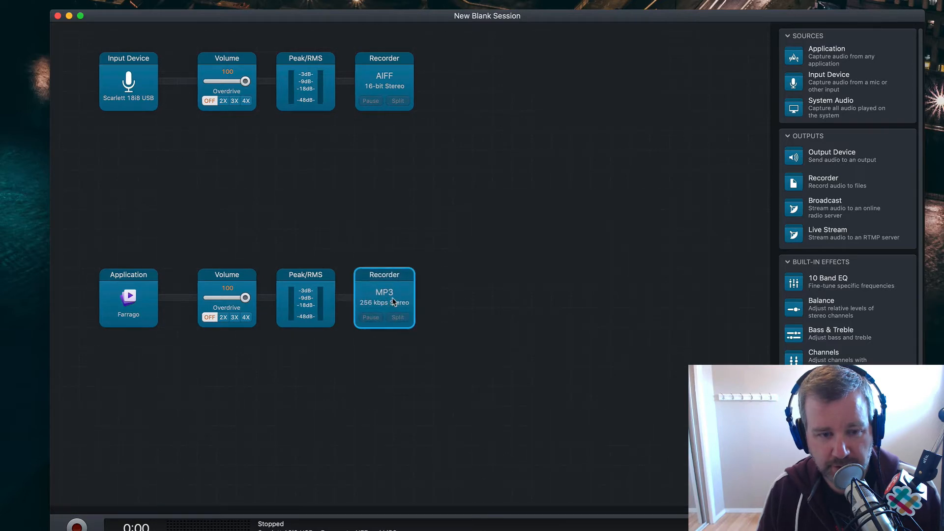
{"action": "left_click", "coordinate": [384, 298]}
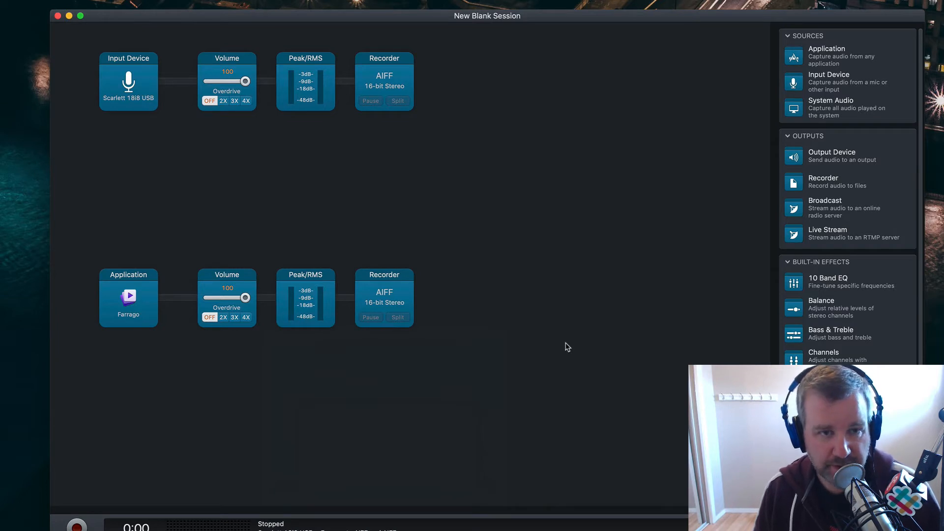
{"action": "mouse_move", "coordinate": [512, 254]}
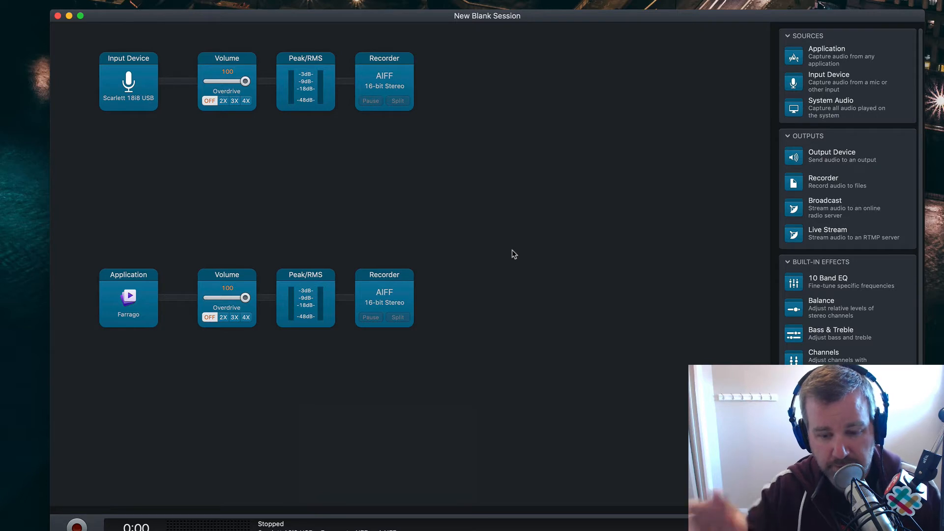
{"action": "mouse_move", "coordinate": [512, 279]}
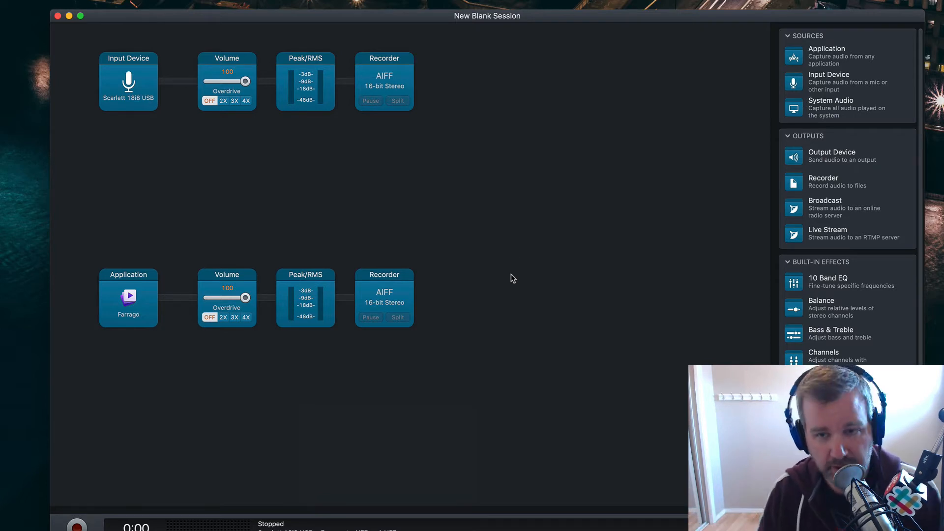
{"action": "mouse_move", "coordinate": [580, 312]}
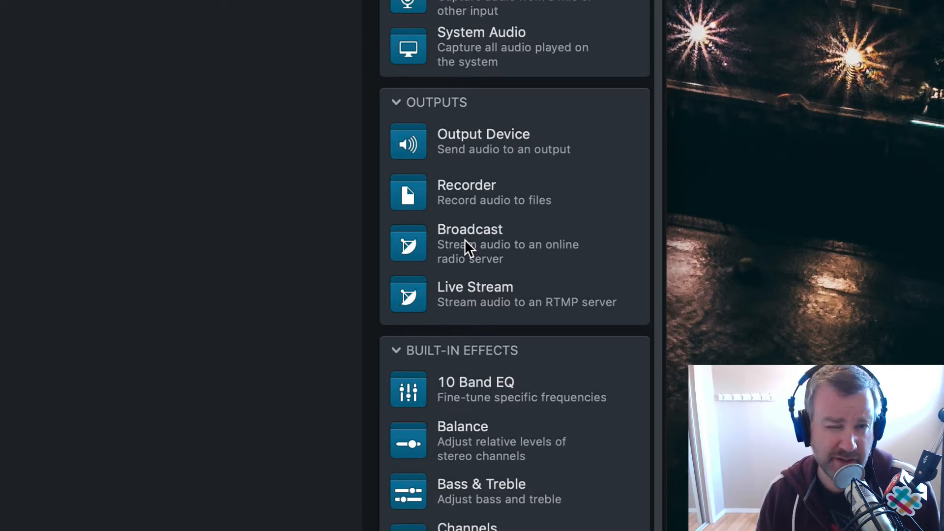
{"action": "mouse_move", "coordinate": [405, 308]}
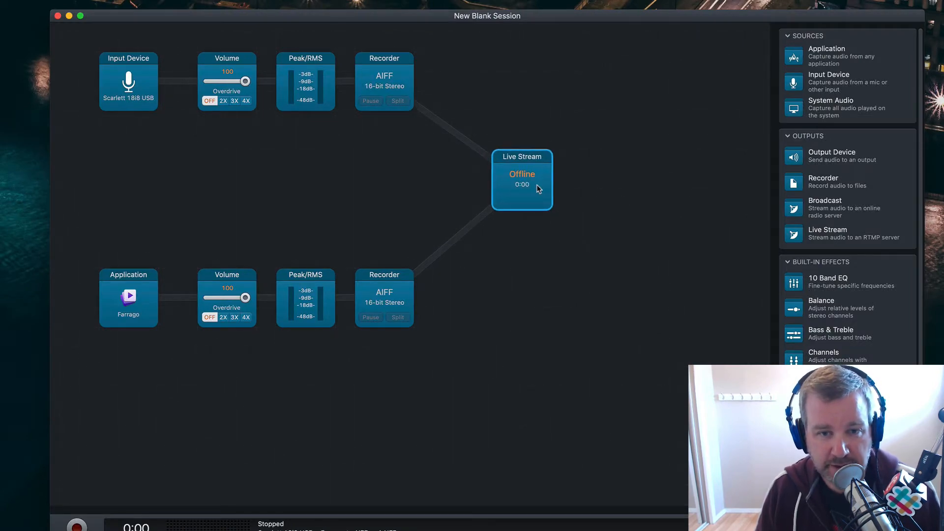
- Open the settings of the new Live Stream block fed by both recorders
{"action": "left_click", "coordinate": [522, 180]}
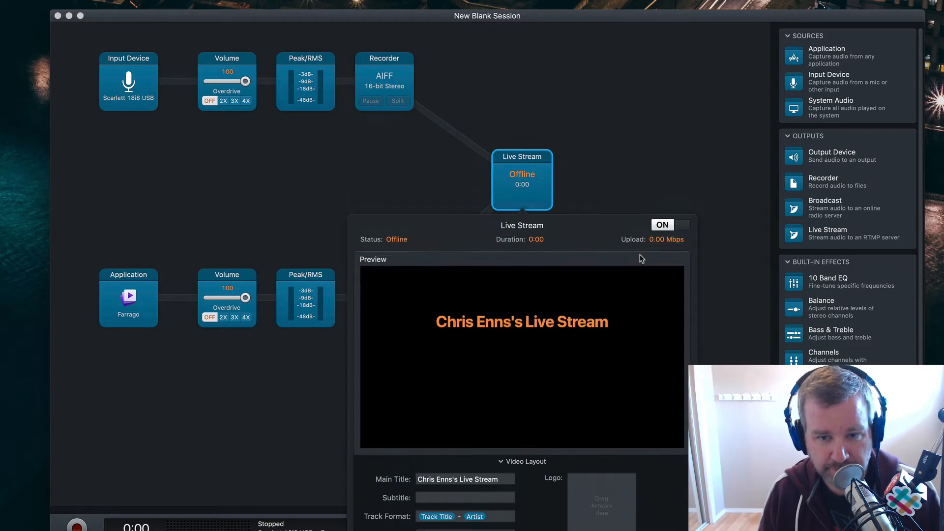
{"action": "mouse_move", "coordinate": [584, 26]}
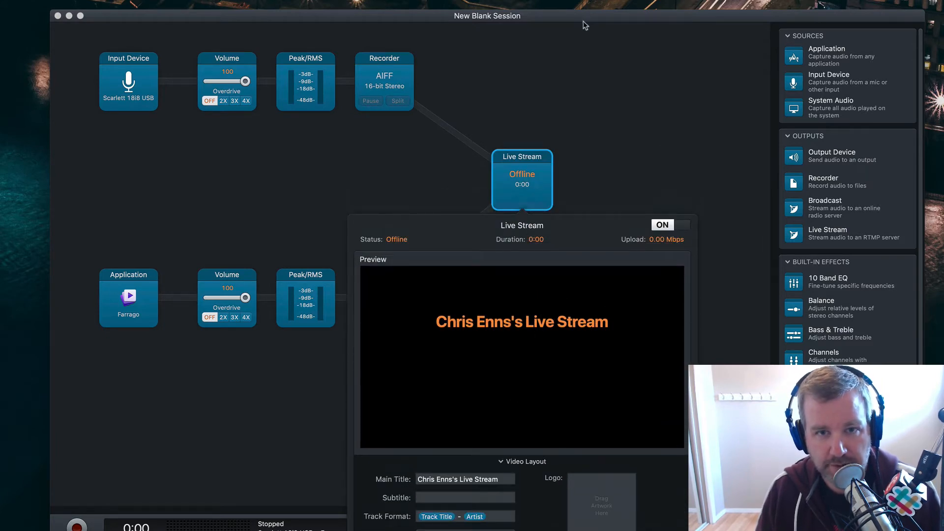
- Enter main title 'Testing Out Audio Hijack 3.7' and subtitle 'Beta so let's hope this works'
{"action": "scroll", "scroll_direction": "down", "scroll_amount": 3}
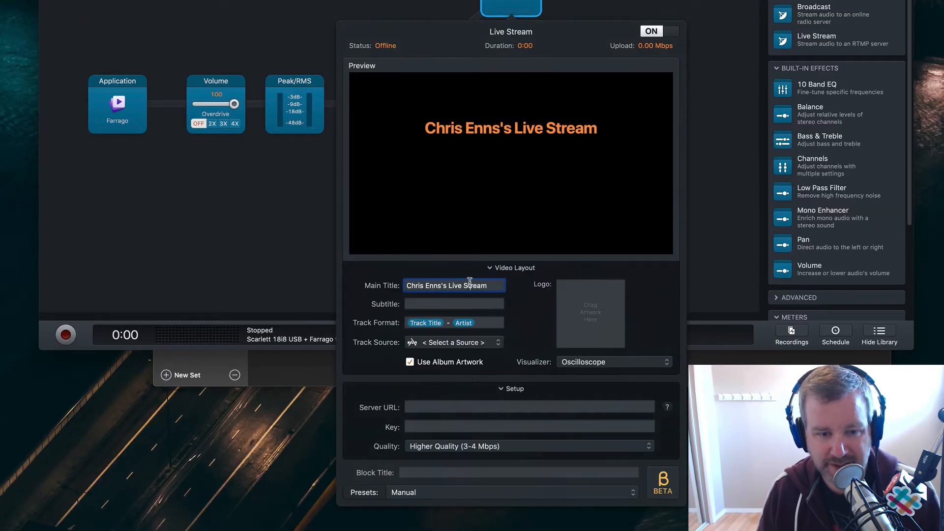
{"action": "type", "text": "Testing Ou"}
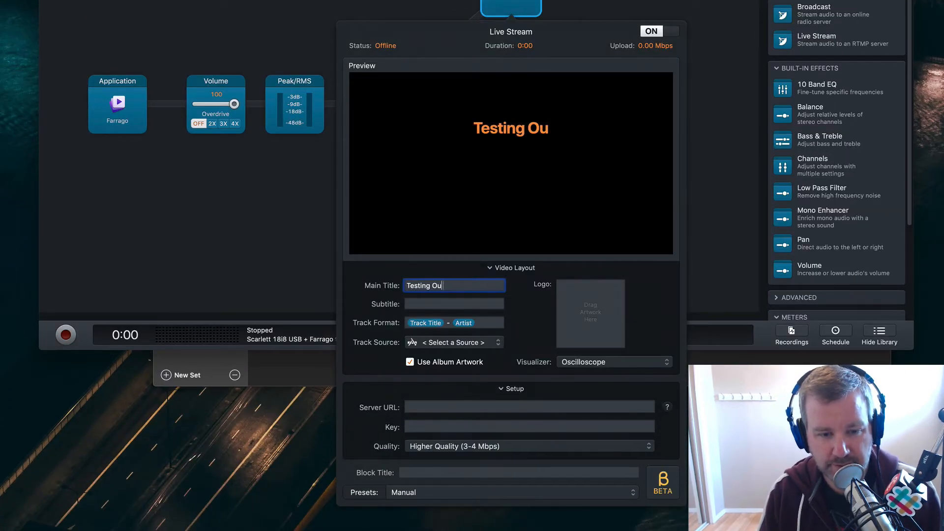
{"action": "type", "text": "t Audio Hijack"}
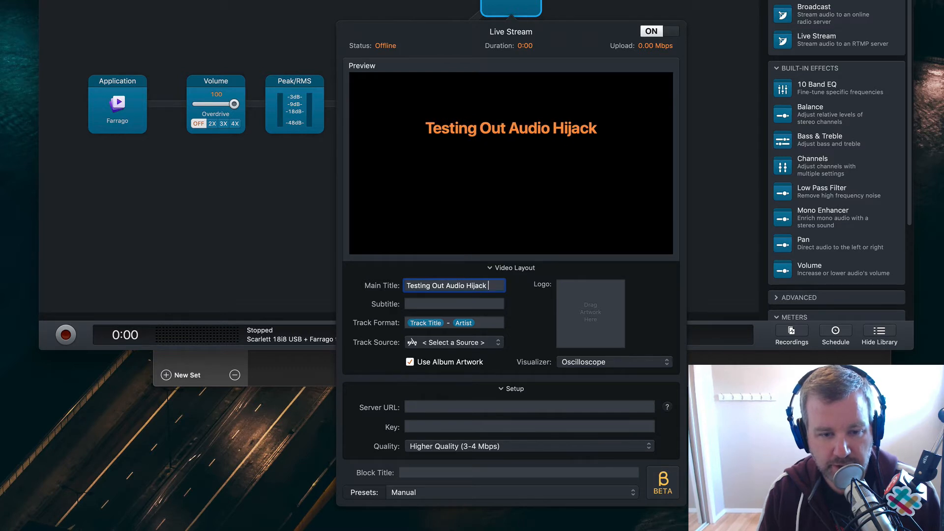
{"action": "type", "text": "3.7"}
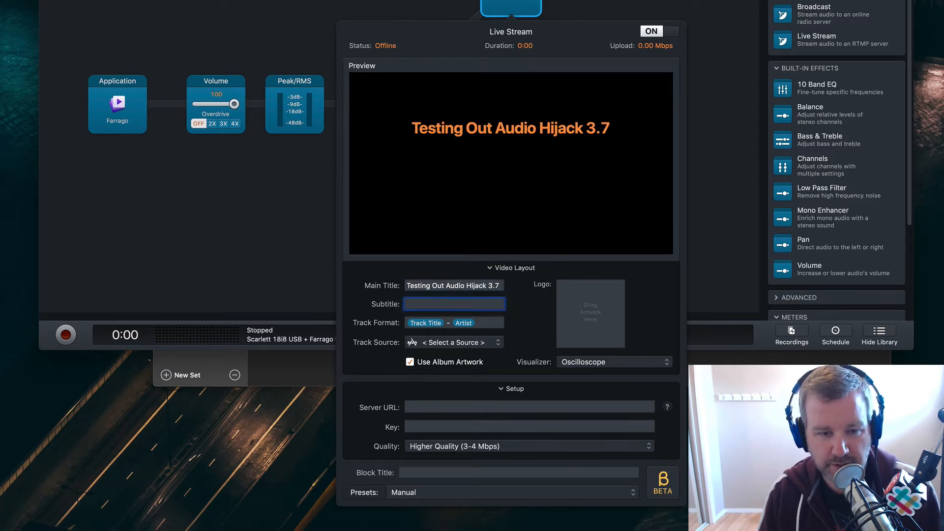
{"action": "type", "text": "Beta so"}
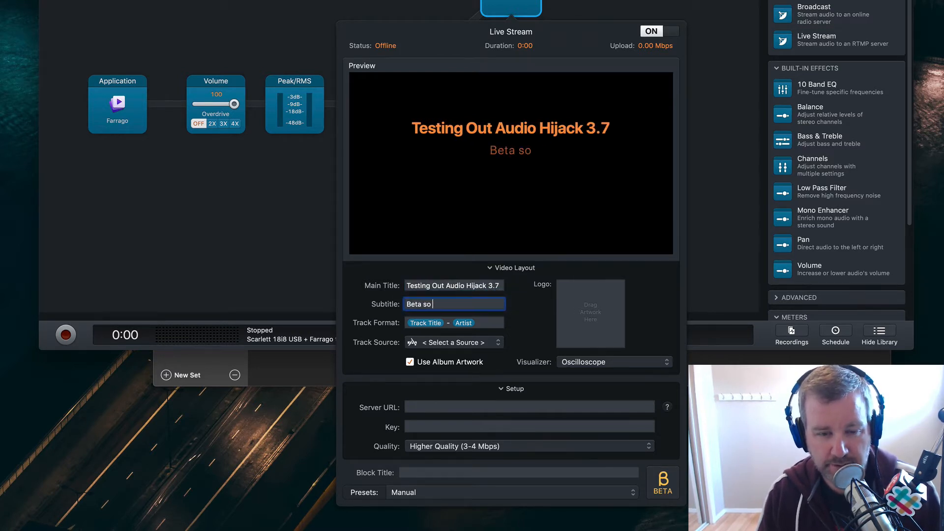
{"action": "type", "text": "let's hope this"}
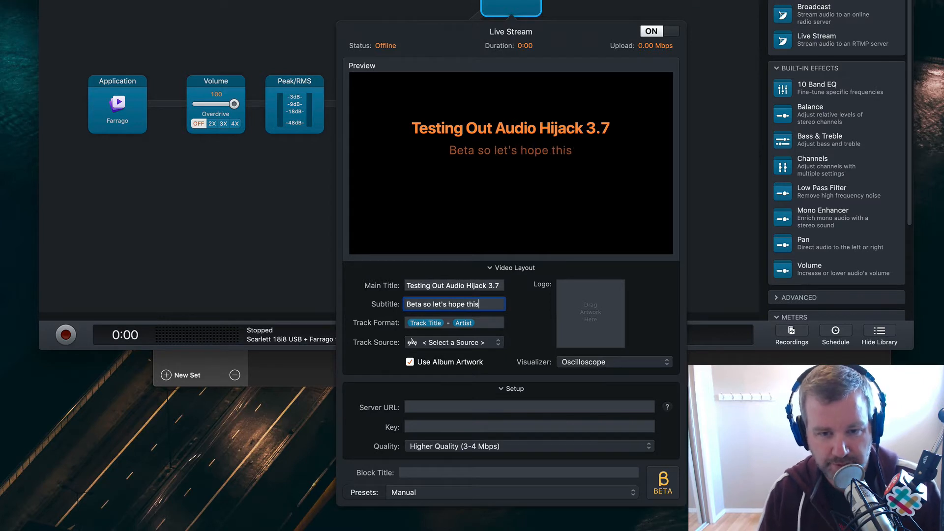
{"action": "type", "text": "works"}
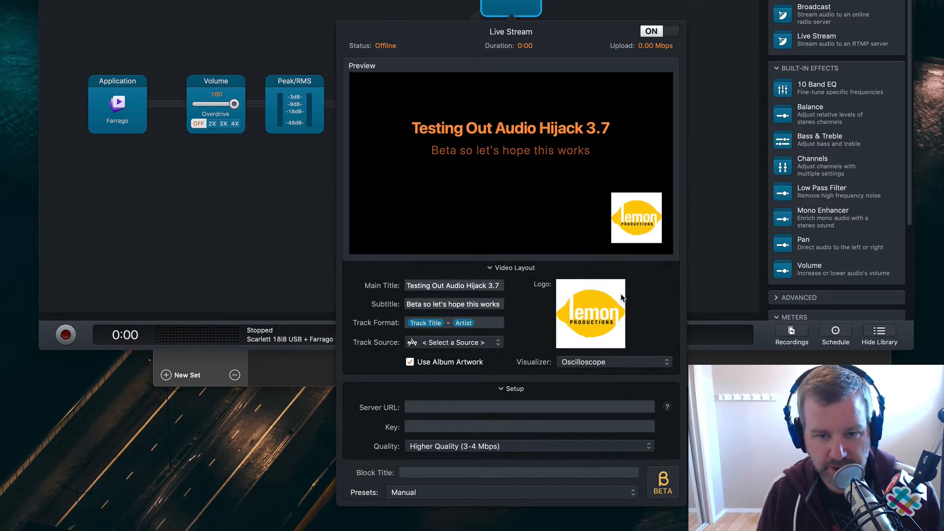
{"action": "mouse_move", "coordinate": [506, 347]}
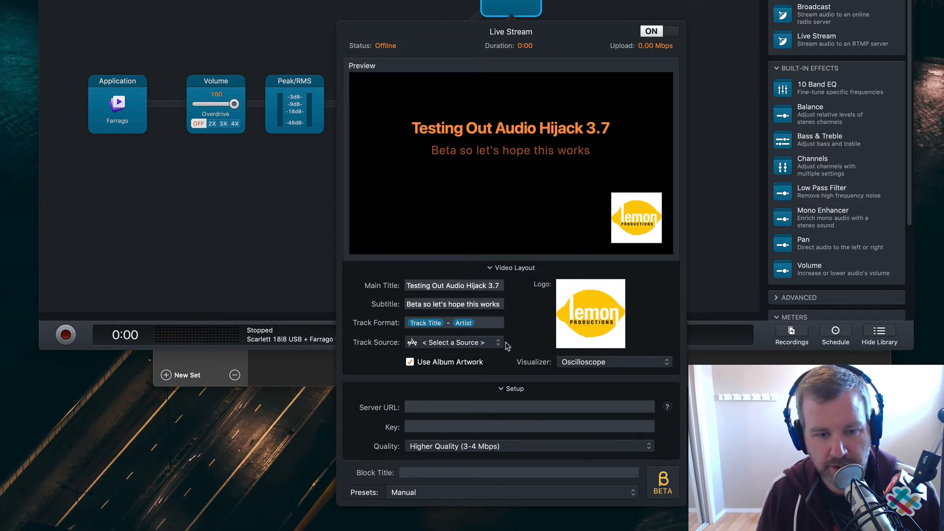
{"action": "mouse_move", "coordinate": [514, 331]}
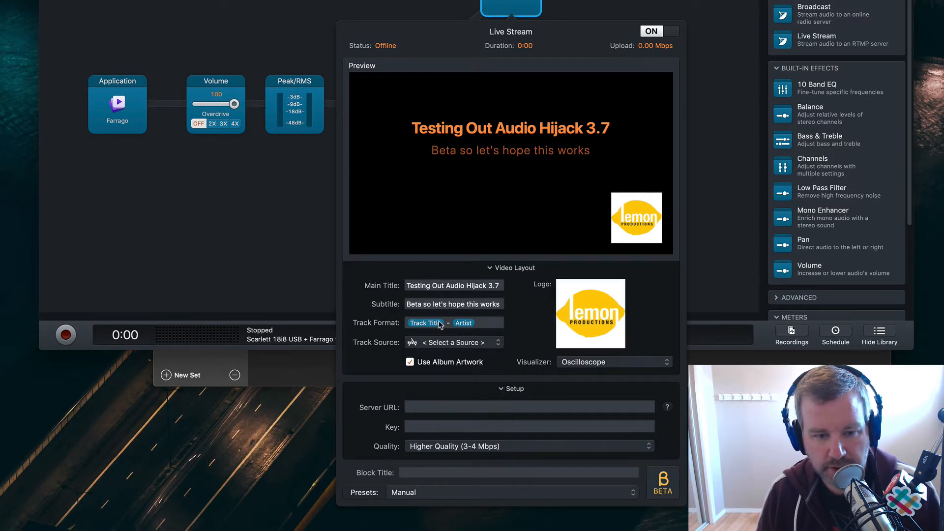
{"action": "mouse_move", "coordinate": [491, 329]}
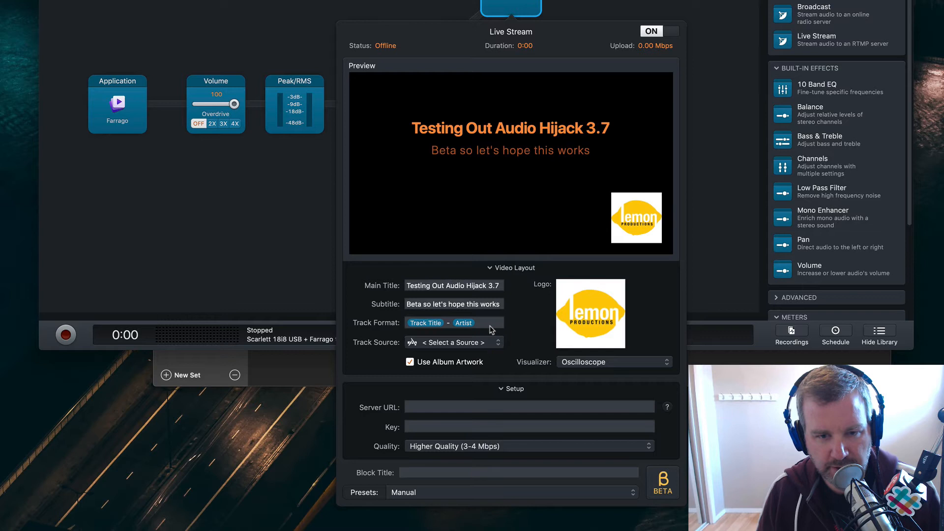
{"action": "mouse_move", "coordinate": [521, 306]}
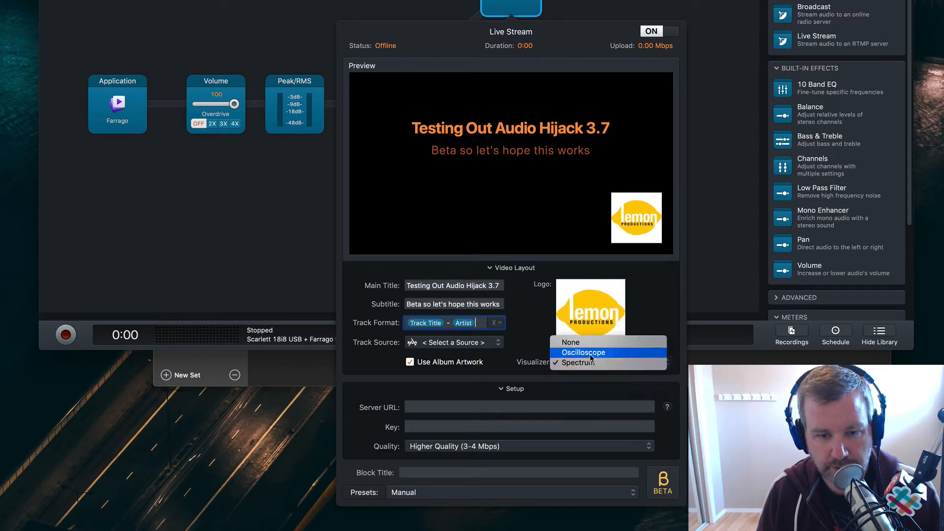
- Keep the Oscilloscope visualizer, set Track Source to Farrago, and add the Track Title token
{"action": "left_click", "coordinate": [582, 352]}
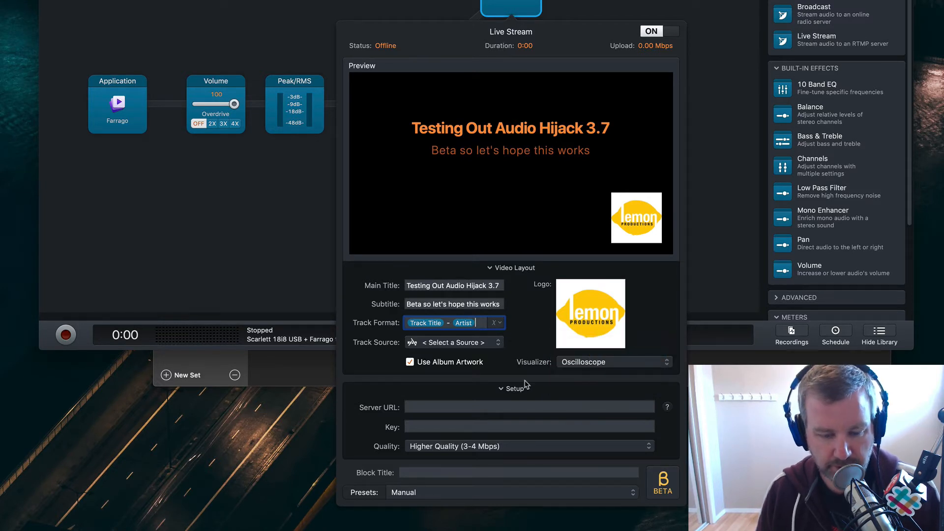
{"action": "mouse_move", "coordinate": [516, 444]}
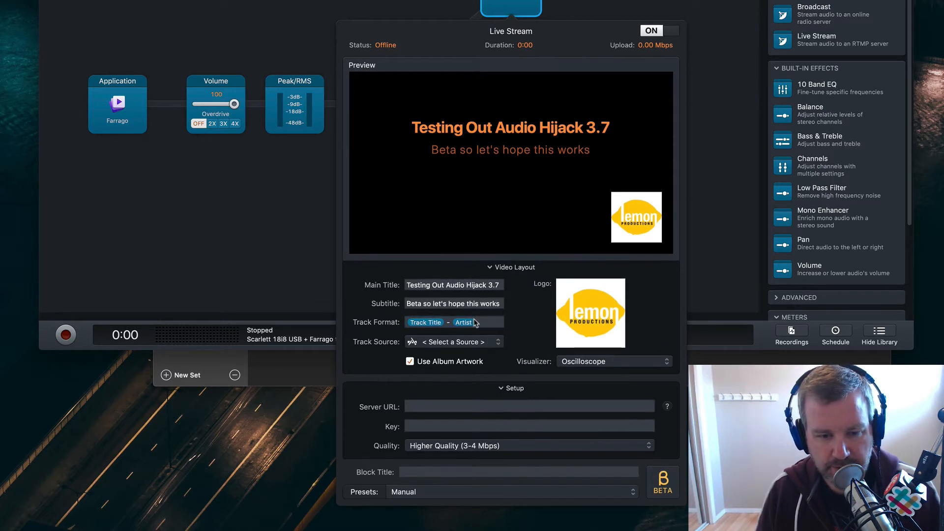
{"action": "left_click", "coordinate": [453, 322]}
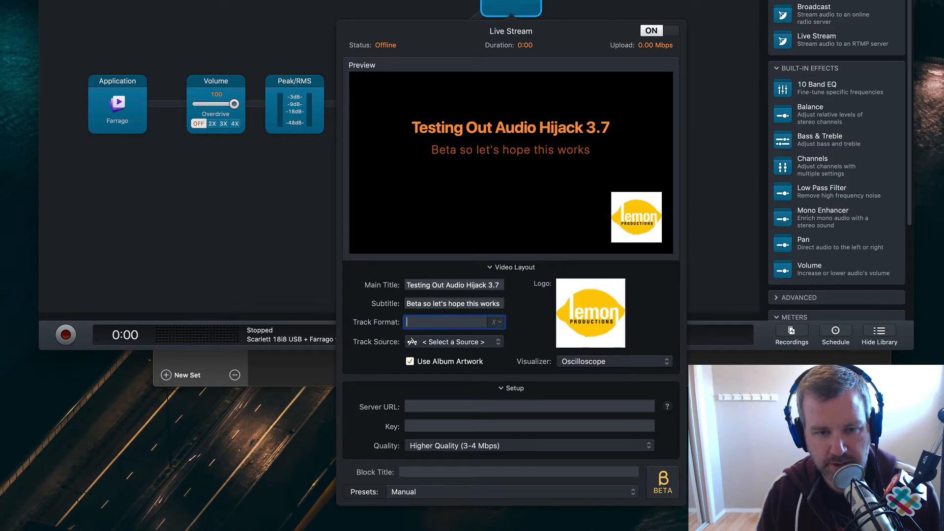
{"action": "mouse_move", "coordinate": [442, 283]}
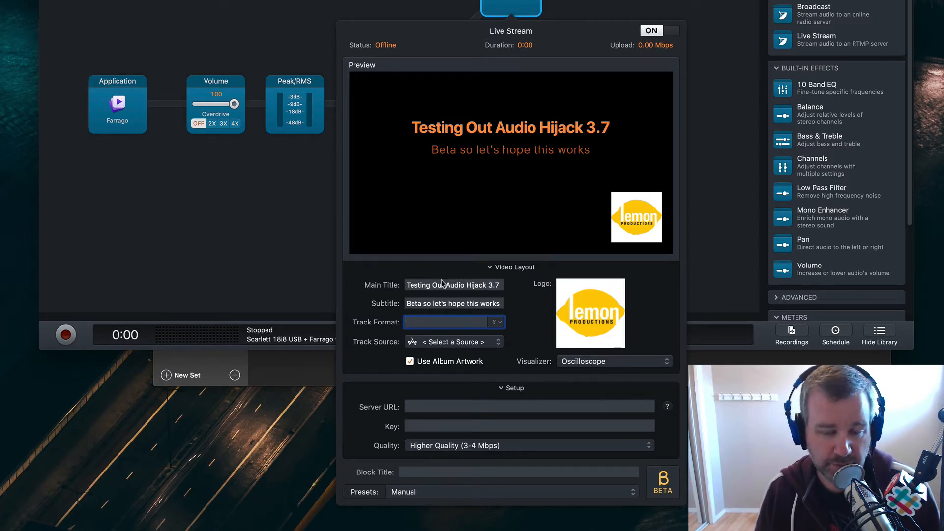
{"action": "left_click", "coordinate": [453, 341]}
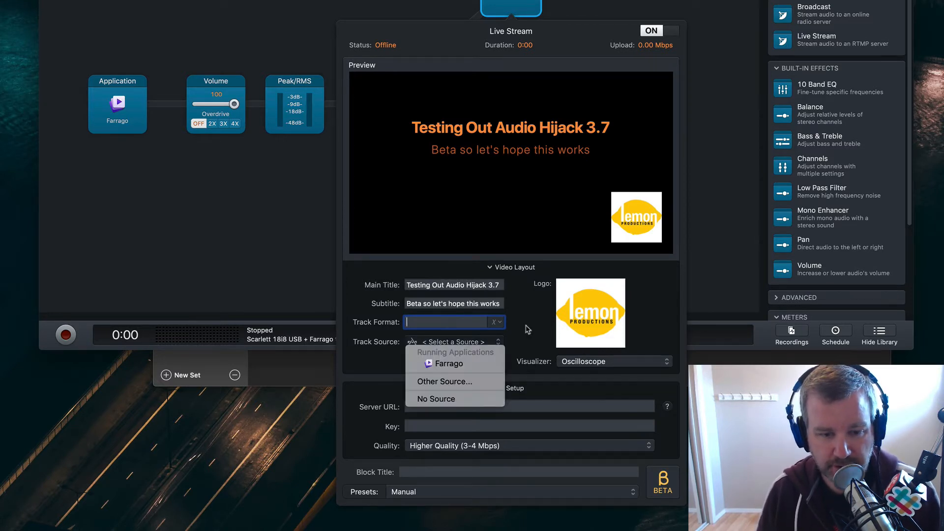
{"action": "left_click", "coordinate": [448, 364]}
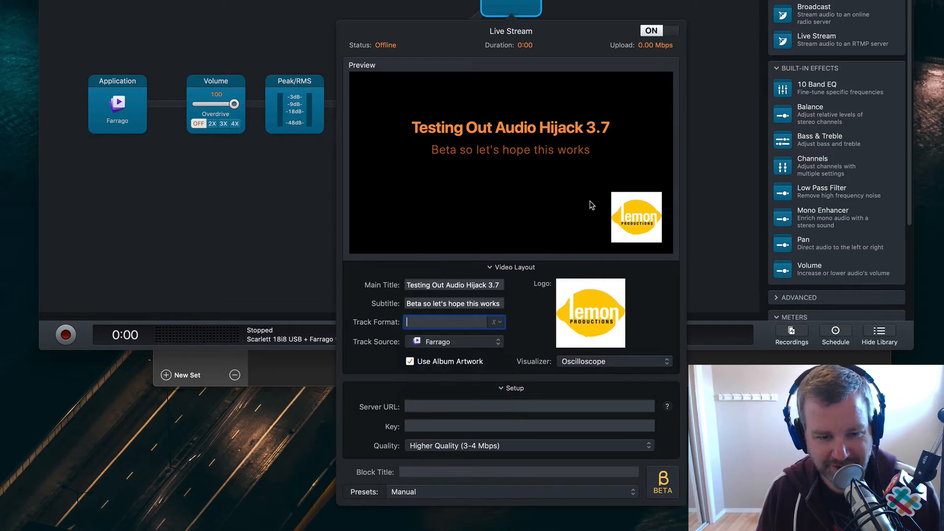
{"action": "left_click", "coordinate": [497, 322]}
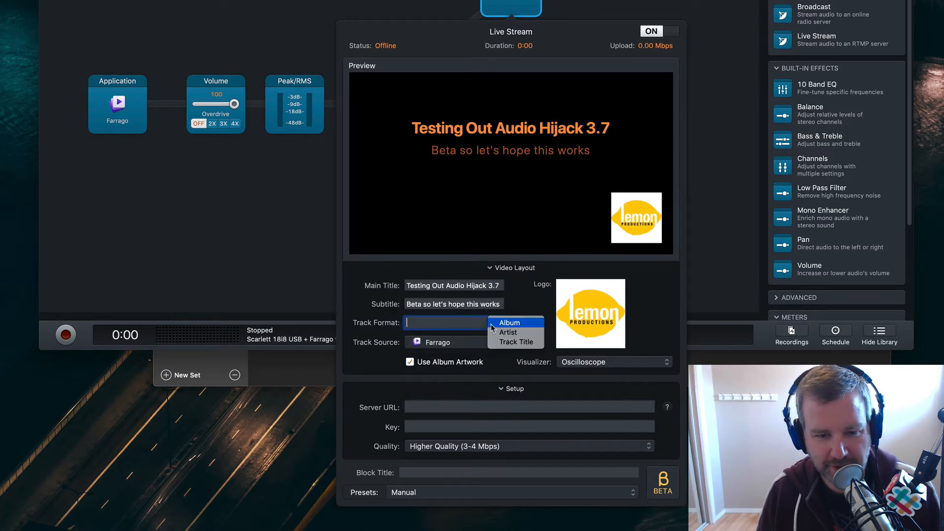
{"action": "left_click", "coordinate": [516, 341]}
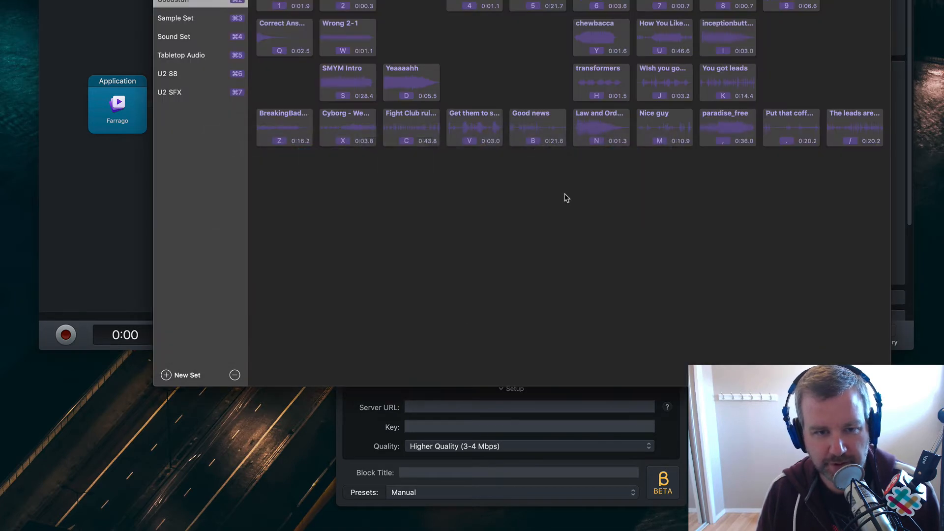
{"action": "mouse_move", "coordinate": [450, 206]}
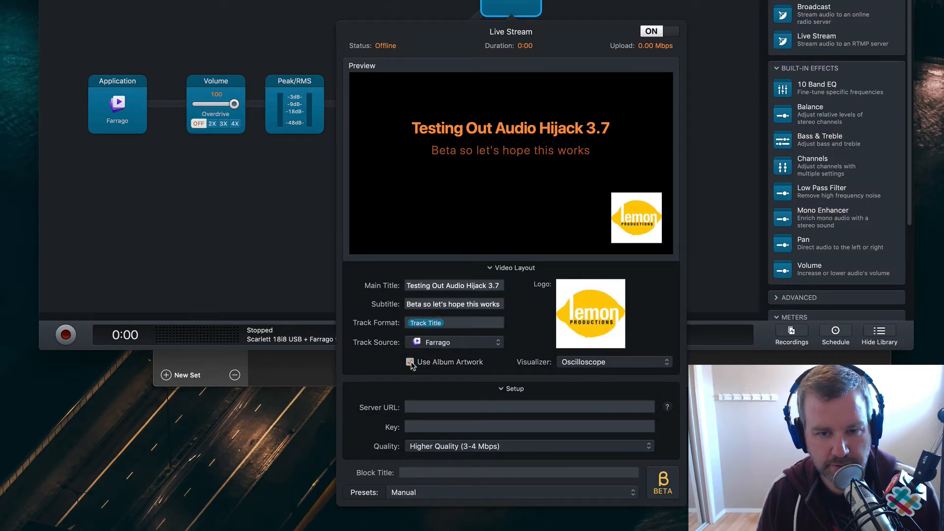
- Set Track Source to No Source and turn off Use Album Artwork
{"action": "left_click", "coordinate": [410, 362]}
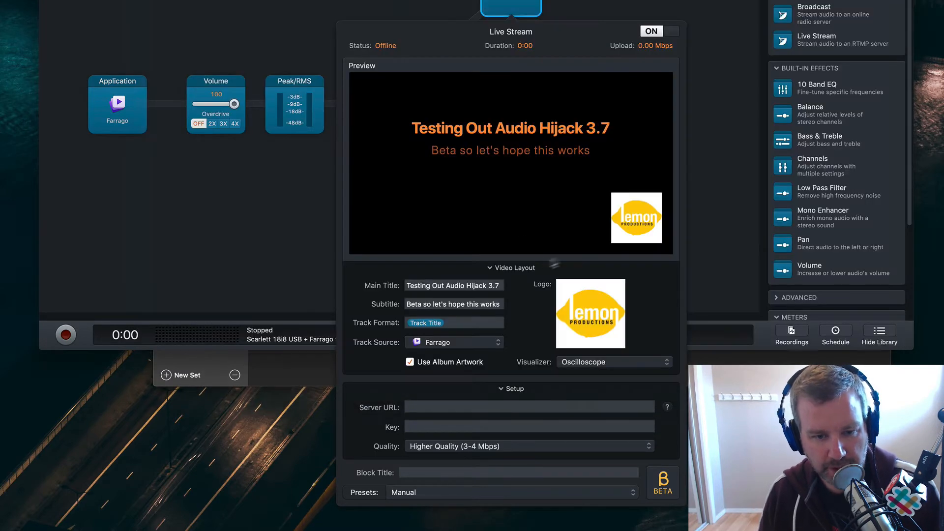
{"action": "left_click", "coordinate": [454, 342]}
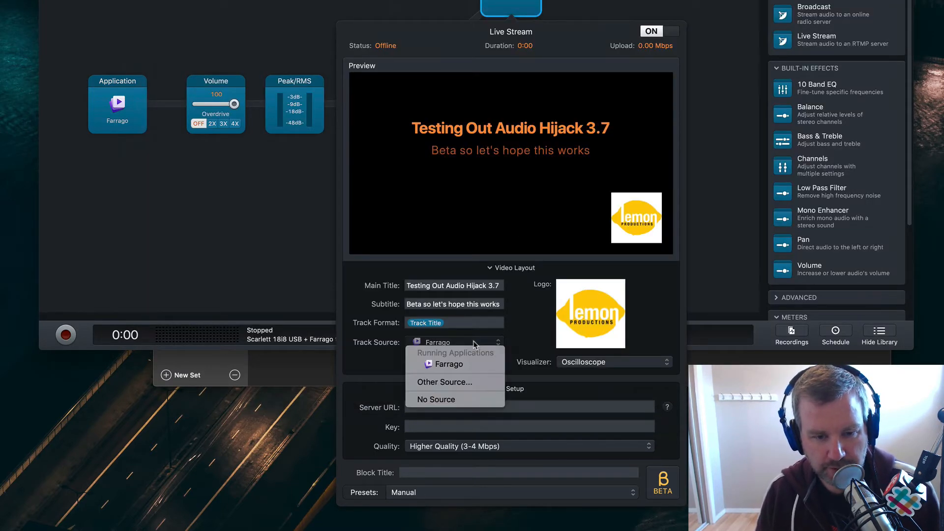
{"action": "left_click", "coordinate": [435, 399]}
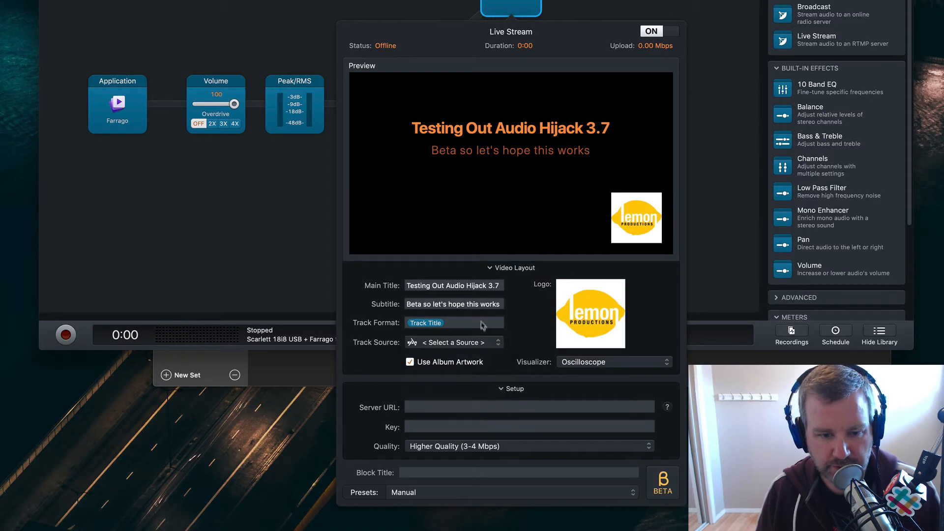
{"action": "left_click", "coordinate": [410, 362]}
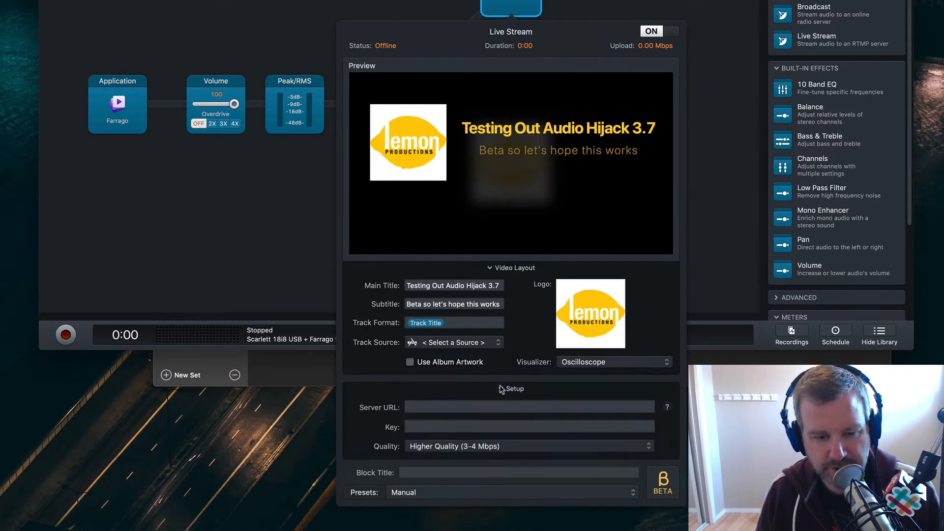
{"action": "left_click", "coordinate": [529, 407]}
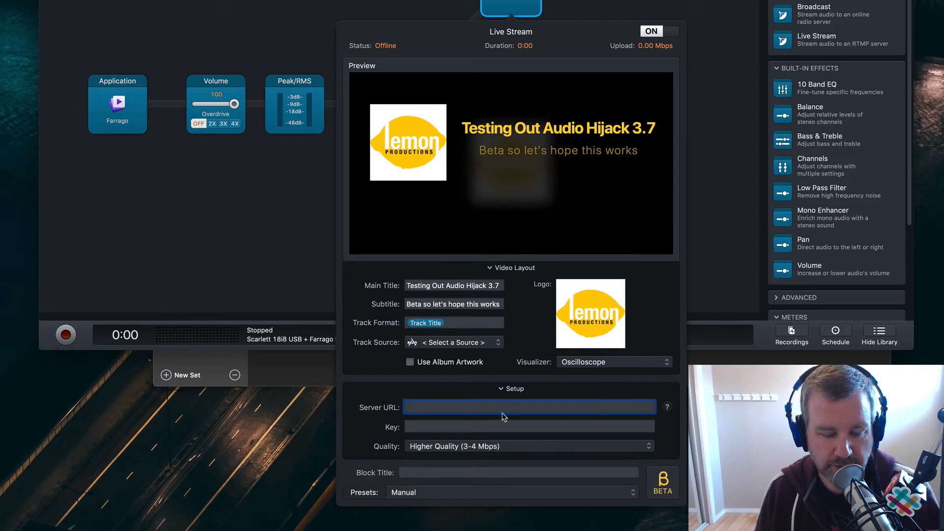
{"action": "left_click", "coordinate": [529, 446]}
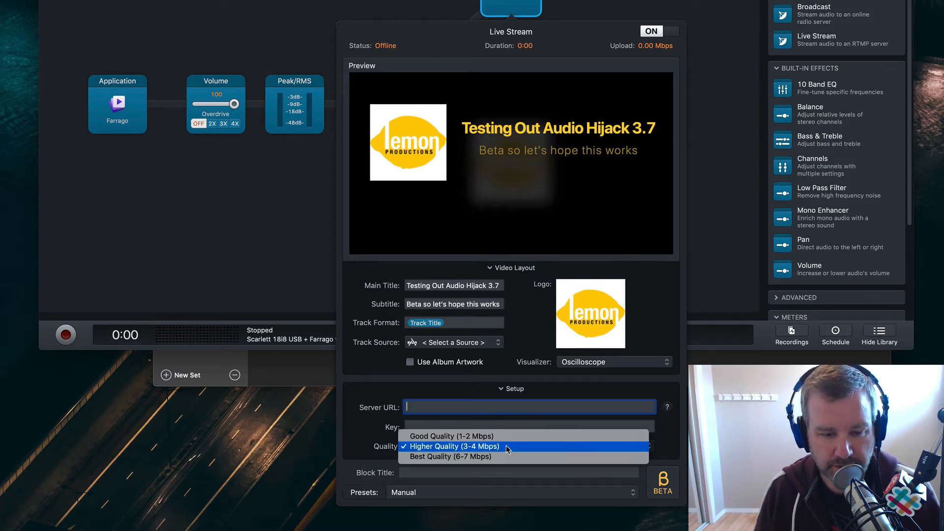
{"action": "left_click", "coordinate": [453, 446]}
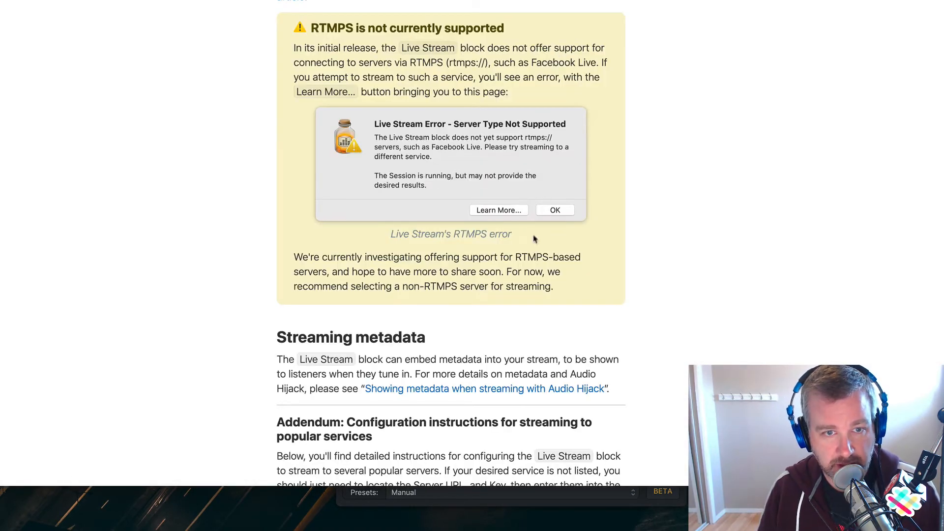
{"action": "mouse_move", "coordinate": [492, 66]}
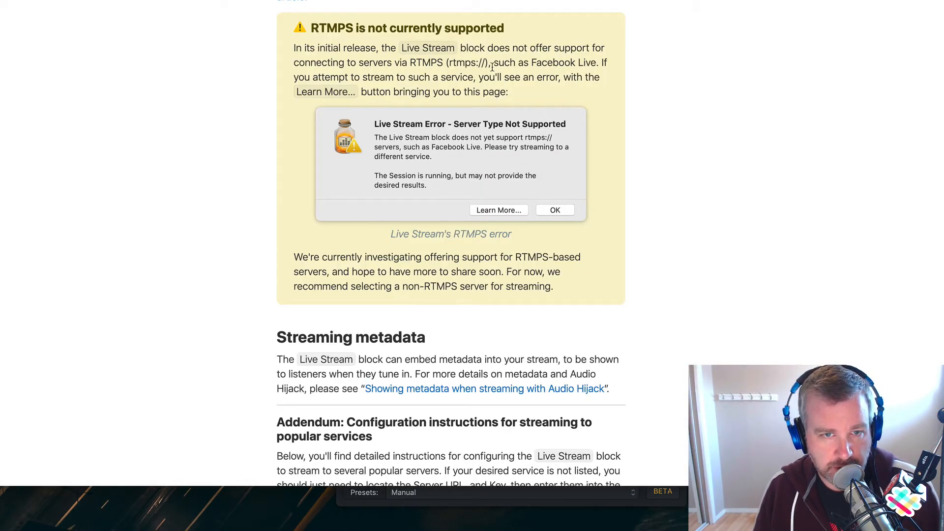
- Read the article's 'Live streaming to Periscope' section and follow its Periscope link
{"action": "scroll", "scroll_direction": "up", "scroll_amount": 3}
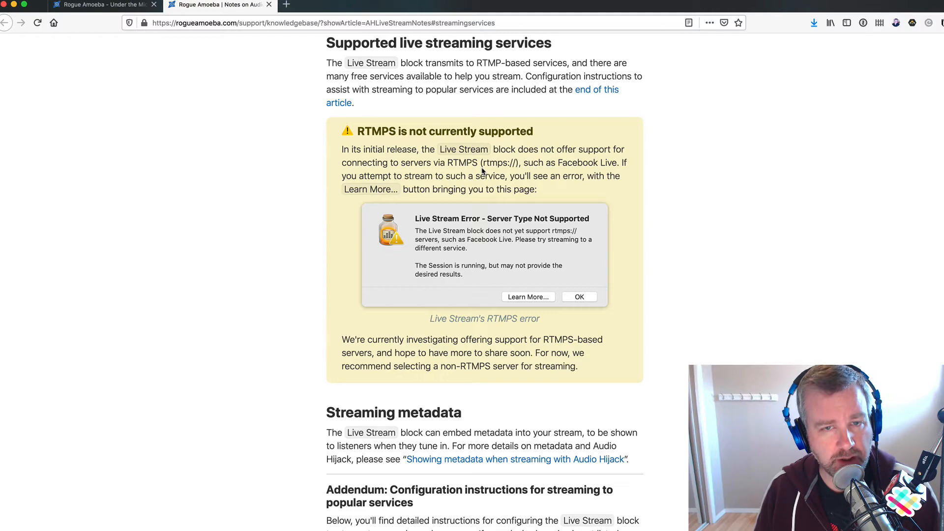
{"action": "scroll", "scroll_direction": "down", "scroll_amount": 3}
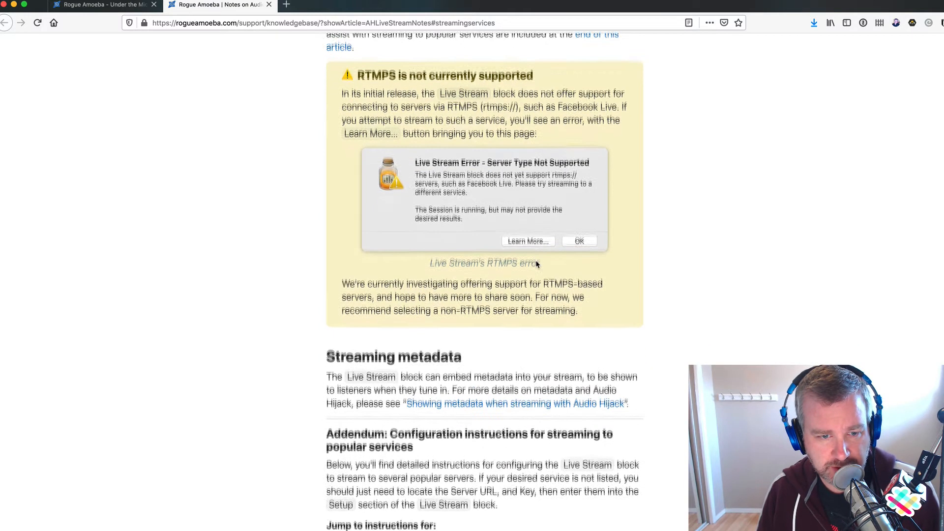
{"action": "scroll", "scroll_direction": "down", "scroll_amount": 3}
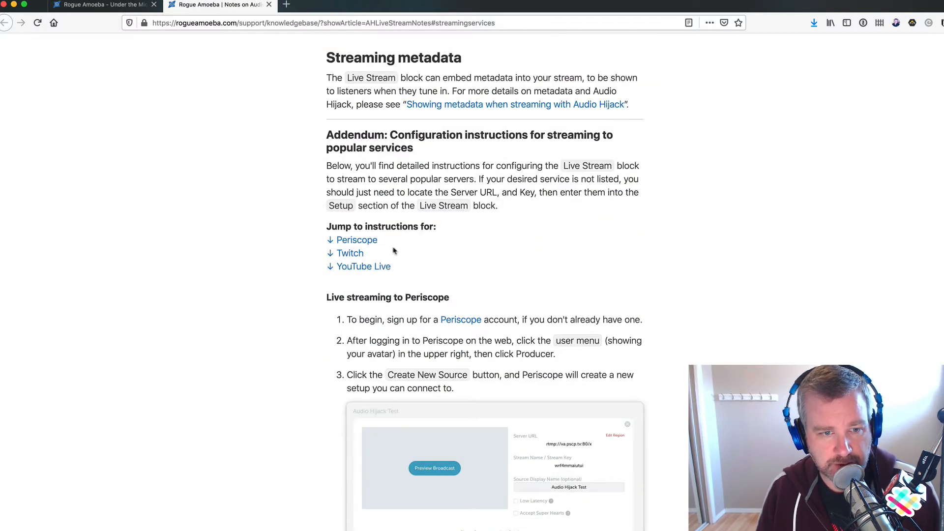
{"action": "scroll", "scroll_direction": "down", "scroll_amount": 3}
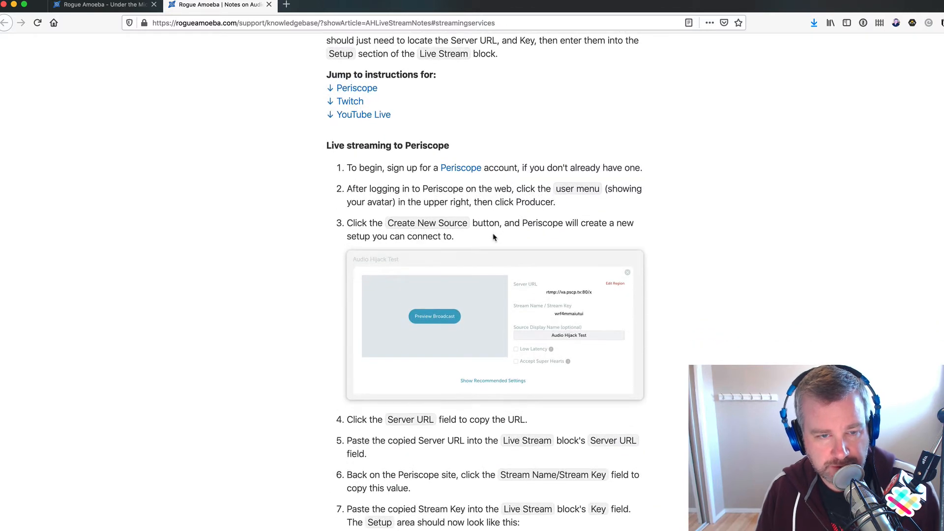
{"action": "scroll", "scroll_direction": "down", "scroll_amount": 3}
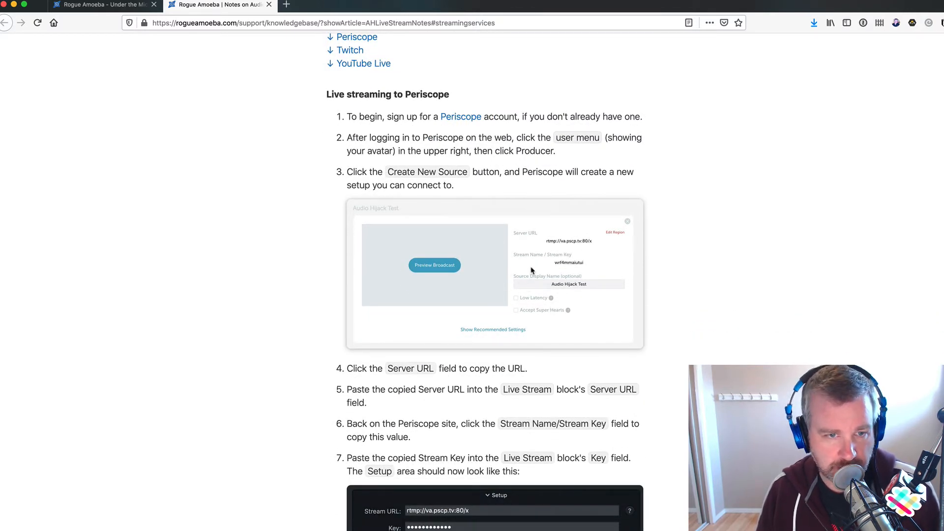
{"action": "mouse_move", "coordinate": [456, 119]}
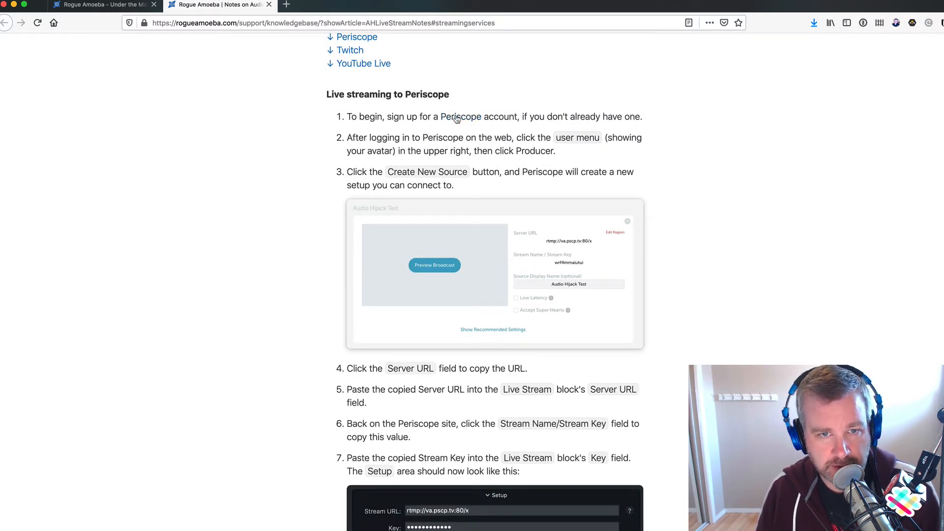
{"action": "left_click", "coordinate": [461, 116]}
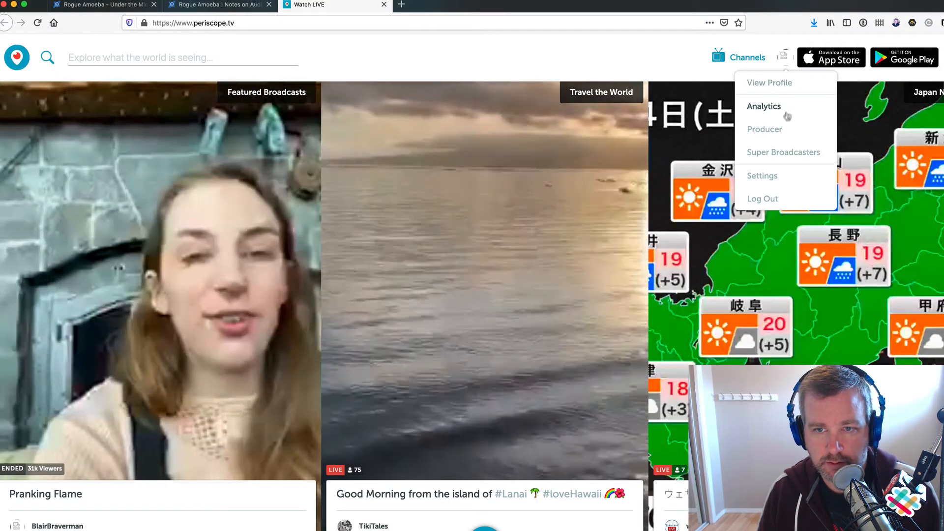
- Create a Periscope Producer source named 'Audio Hijack' and copy its stream key
{"action": "left_click", "coordinate": [765, 129]}
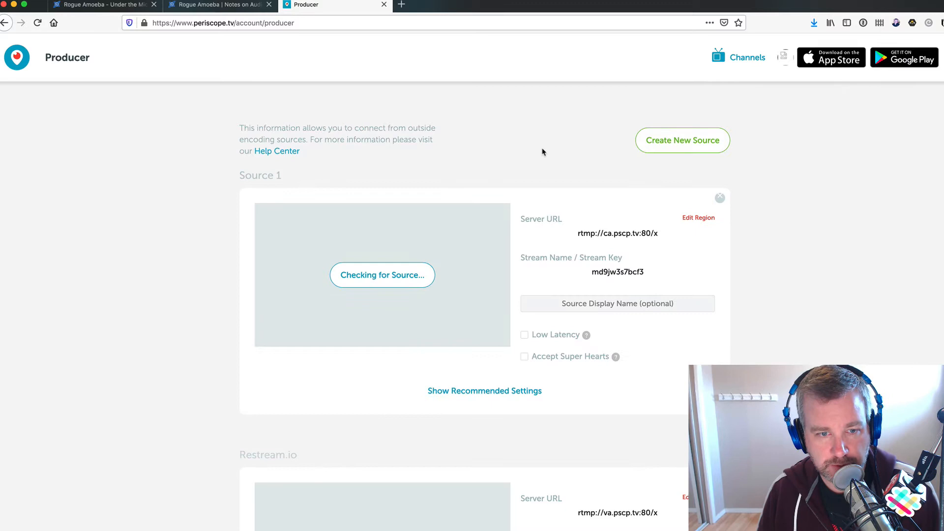
{"action": "mouse_move", "coordinate": [608, 136]}
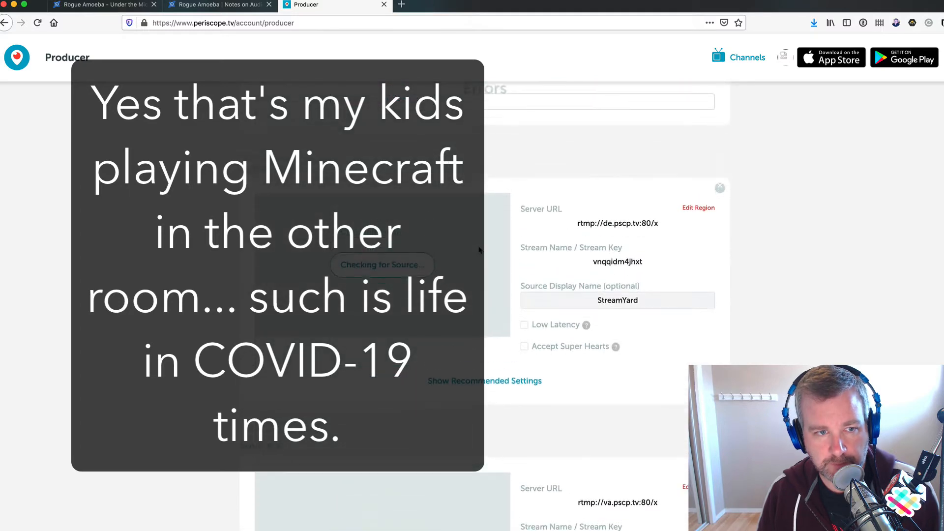
{"action": "scroll", "scroll_direction": "down", "scroll_amount": 3}
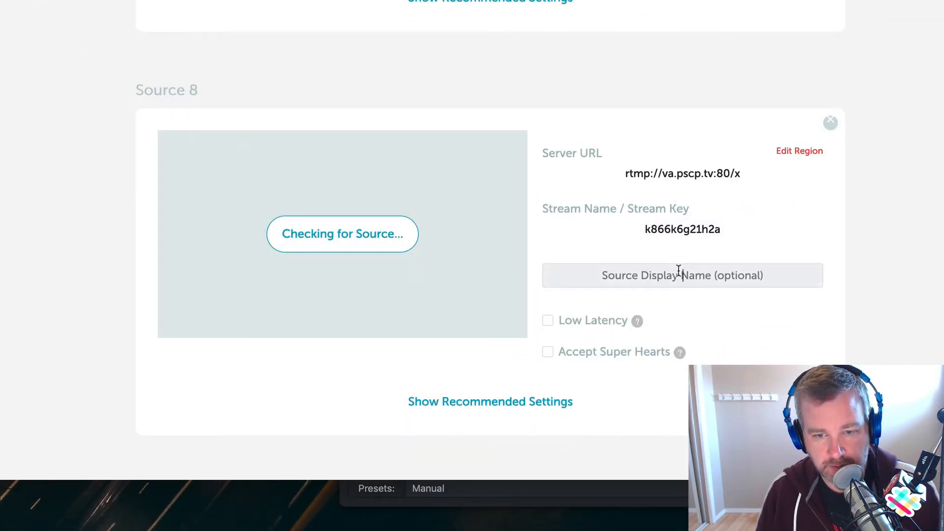
{"action": "type", "text": "Audio"}
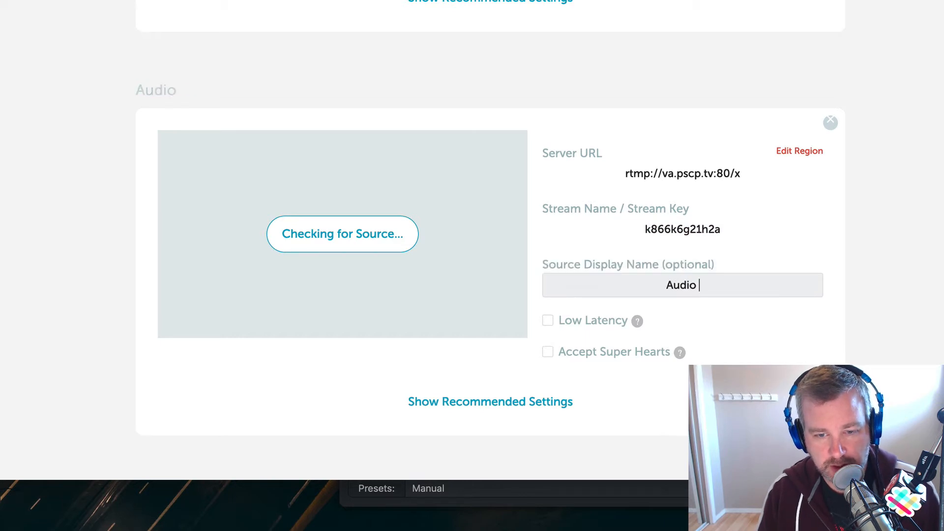
{"action": "type", "text": "Hijack"}
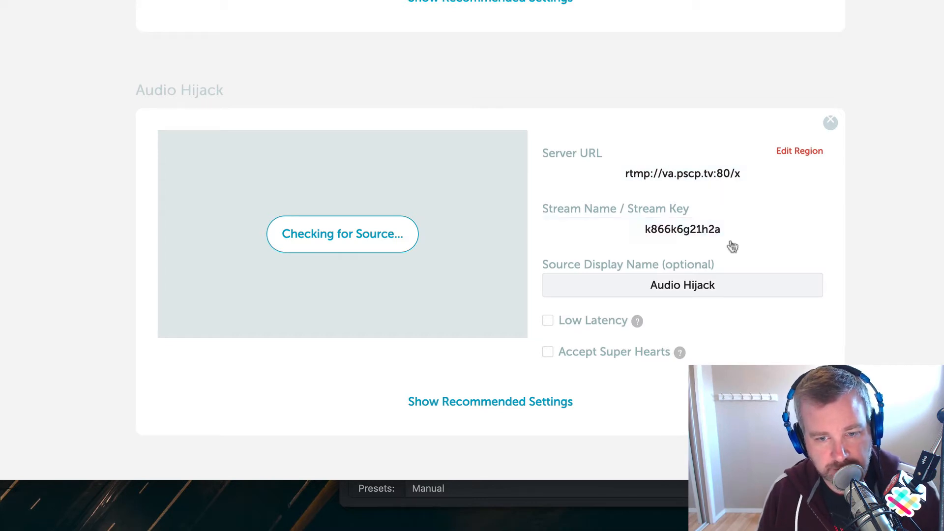
{"action": "left_click", "coordinate": [682, 228]}
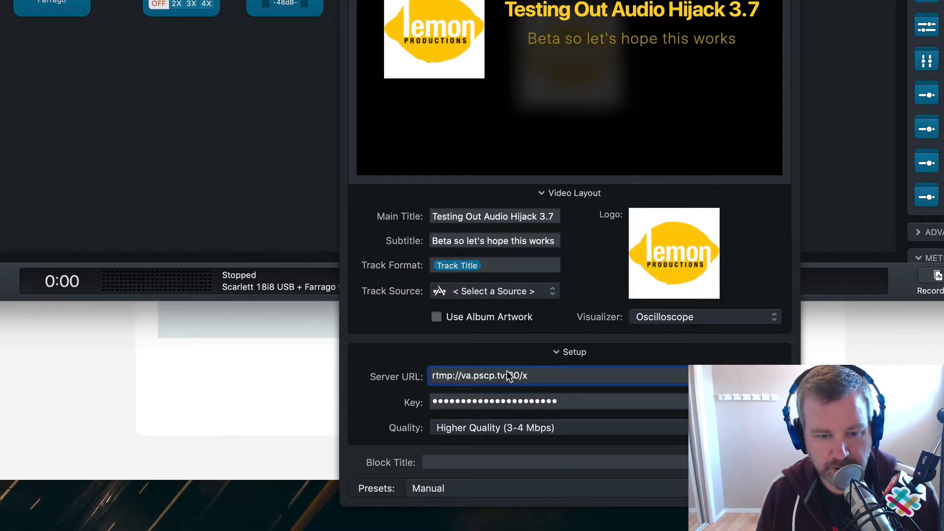
- Append :80 to the server URL, paste the stream key, and keep Higher Quality
{"action": "type", "text": ":80"}
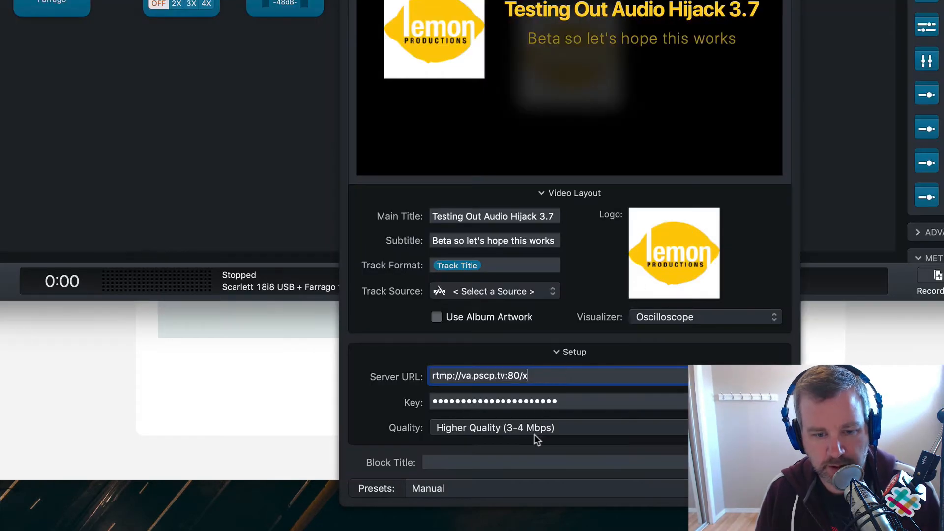
{"action": "left_click", "coordinate": [542, 401]}
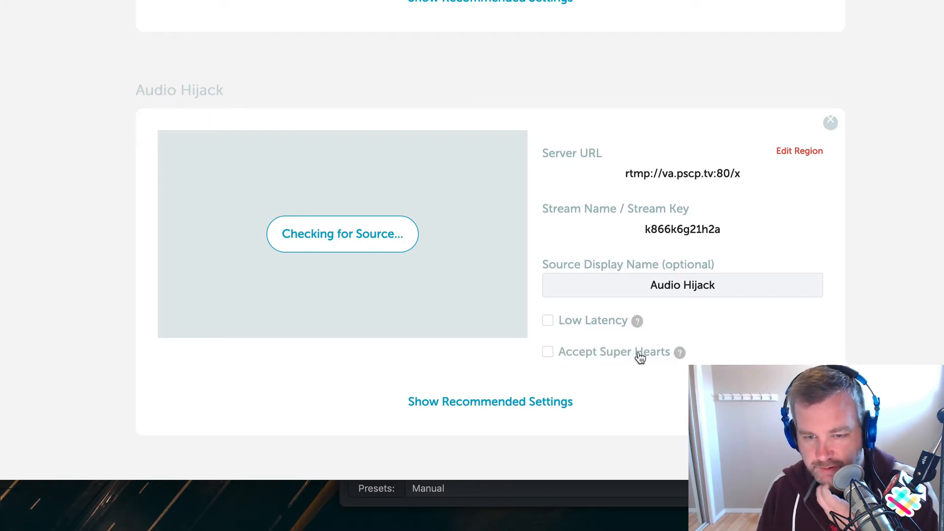
{"action": "mouse_move", "coordinate": [679, 351]}
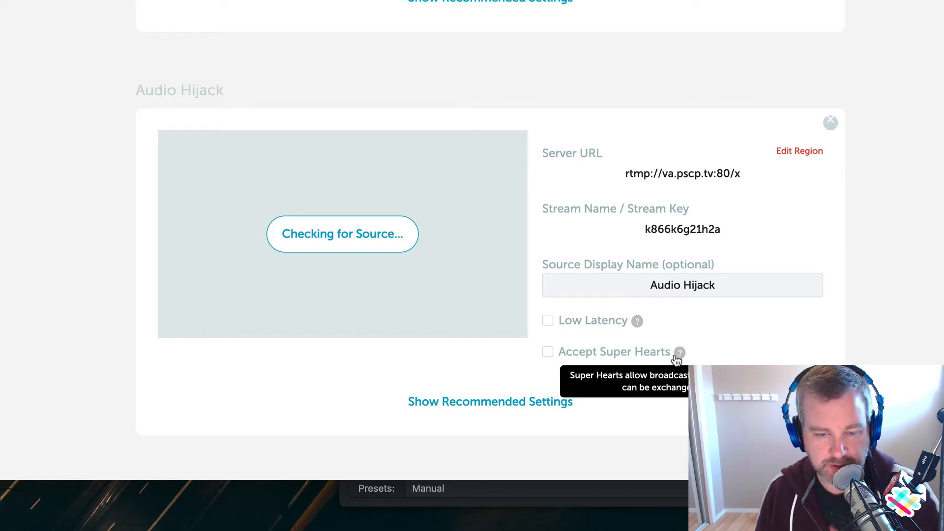
{"action": "mouse_move", "coordinate": [901, 266]}
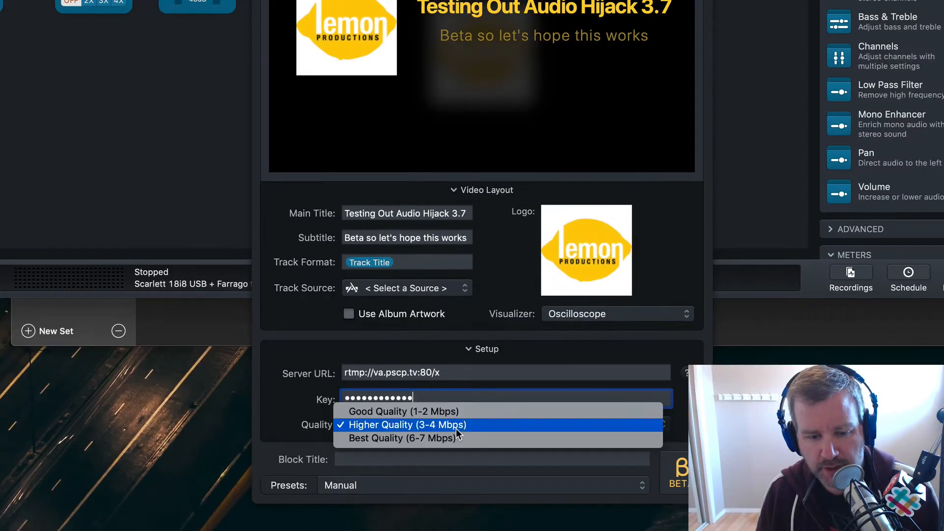
{"action": "mouse_move", "coordinate": [402, 438]}
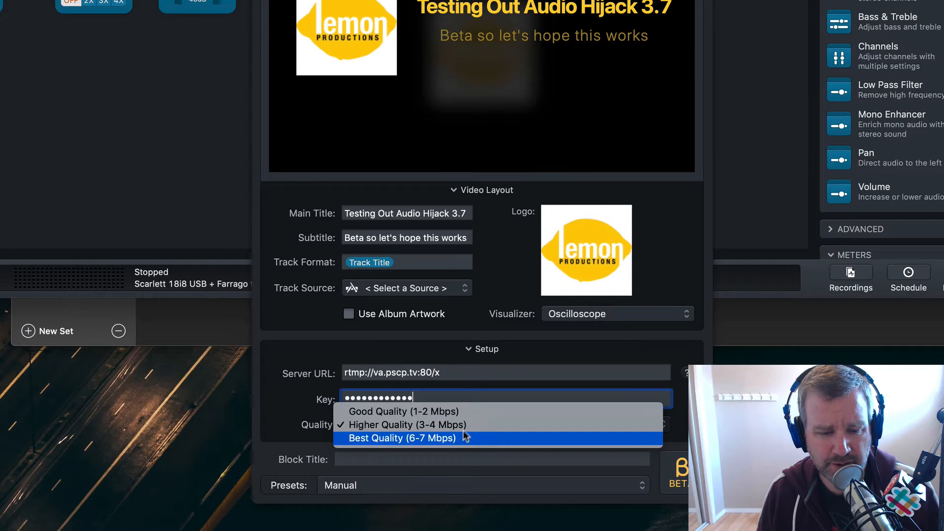
{"action": "left_click", "coordinate": [407, 424]}
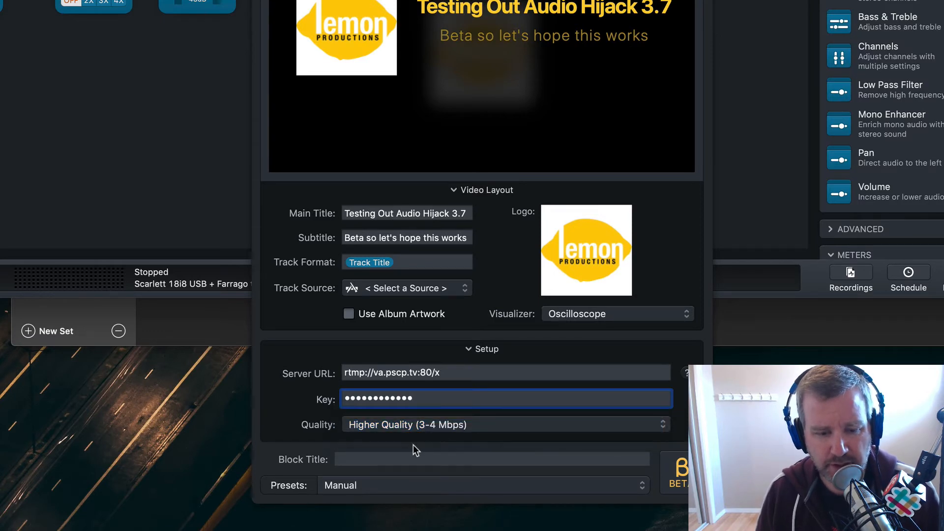
{"action": "type", "text": "•"}
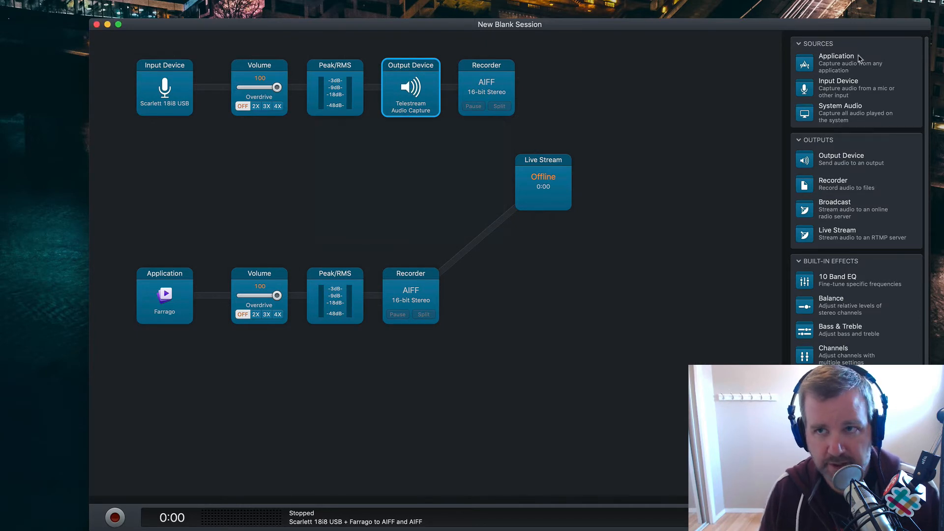
{"action": "mouse_move", "coordinate": [775, 187]}
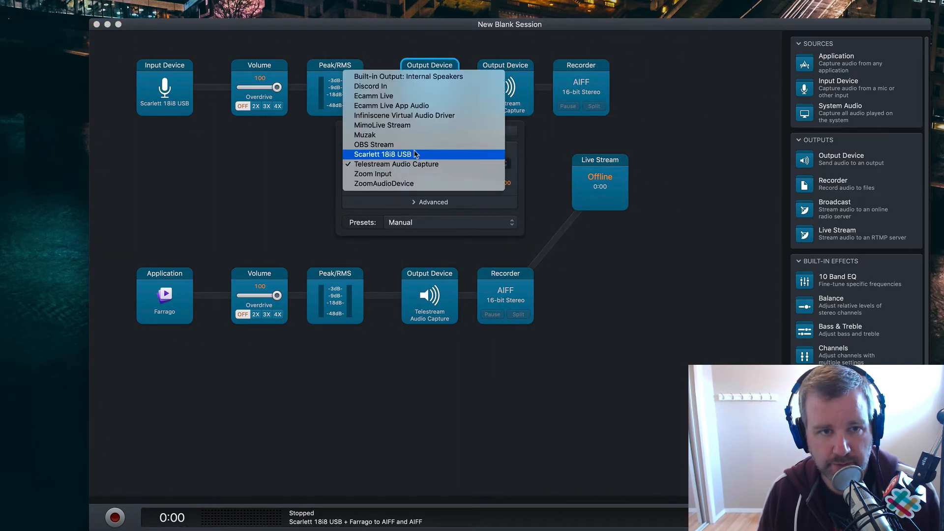
- Set the mic chain's new Output Device to Scarlett 18i8 USB and open Farrago's output device choice
{"action": "left_click", "coordinate": [381, 154]}
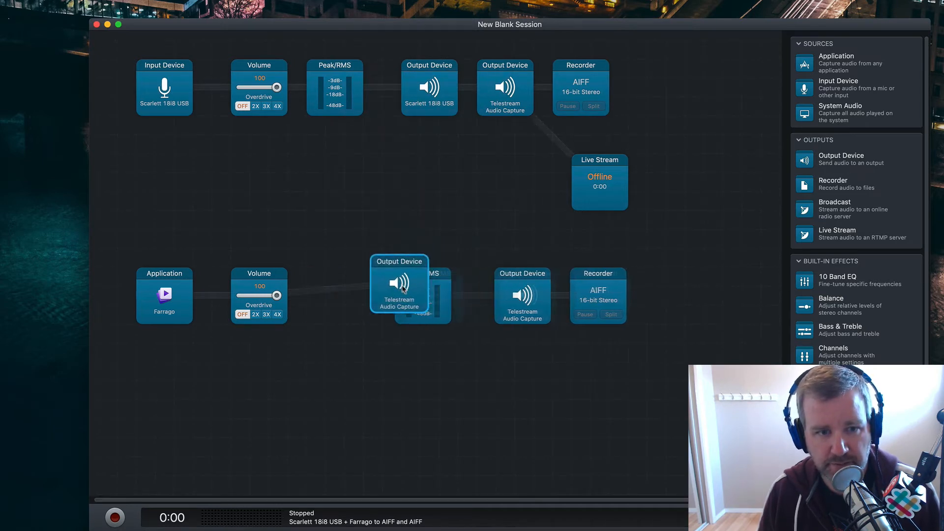
{"action": "left_click", "coordinate": [399, 284]}
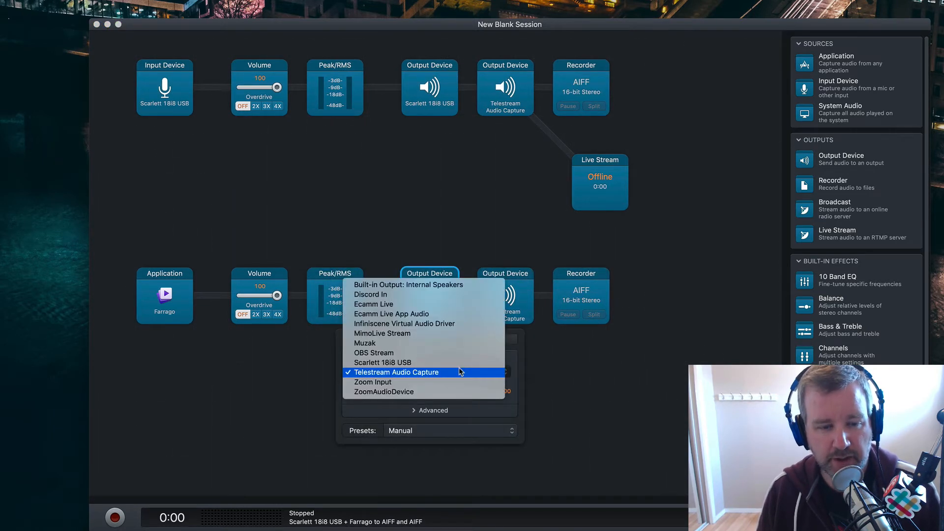
- Choose Scarlett 18i8 USB as the Farrago chain's output device
{"action": "left_click", "coordinate": [397, 372]}
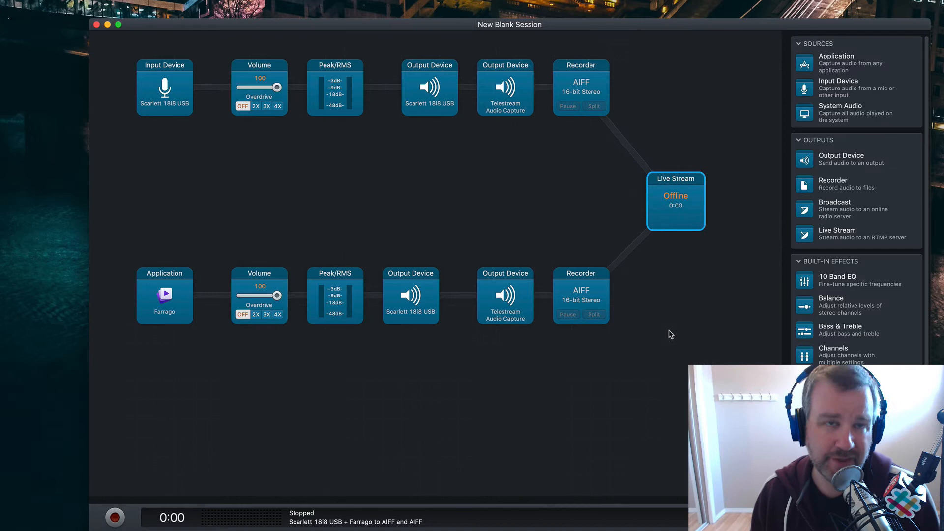
{"action": "mouse_move", "coordinate": [223, 413]}
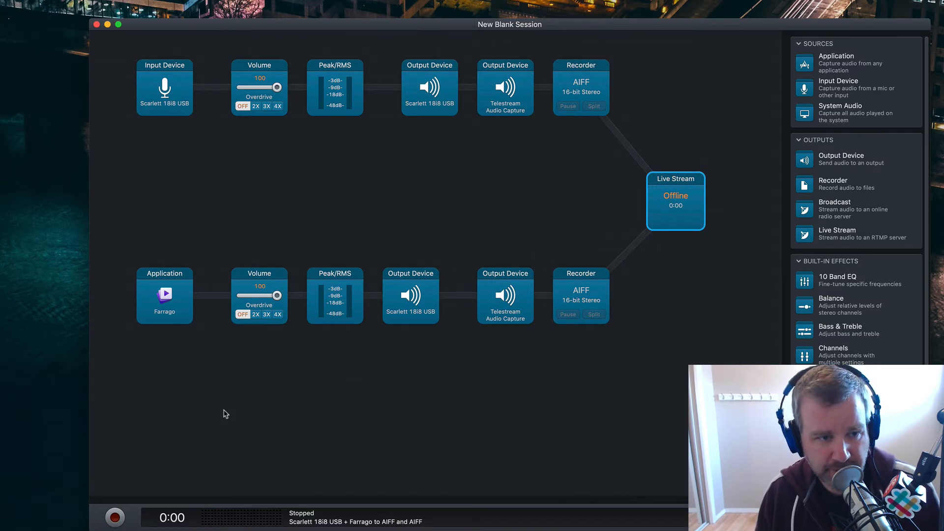
- Start the session running, then switch off both Scarlett 18i8 USB monitoring outputs
{"action": "left_click", "coordinate": [113, 518]}
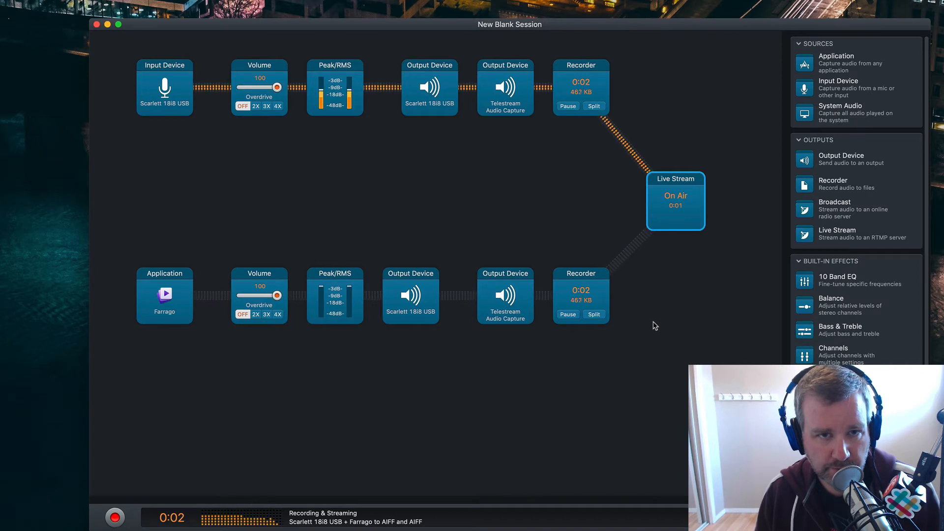
{"action": "left_click", "coordinate": [429, 88]}
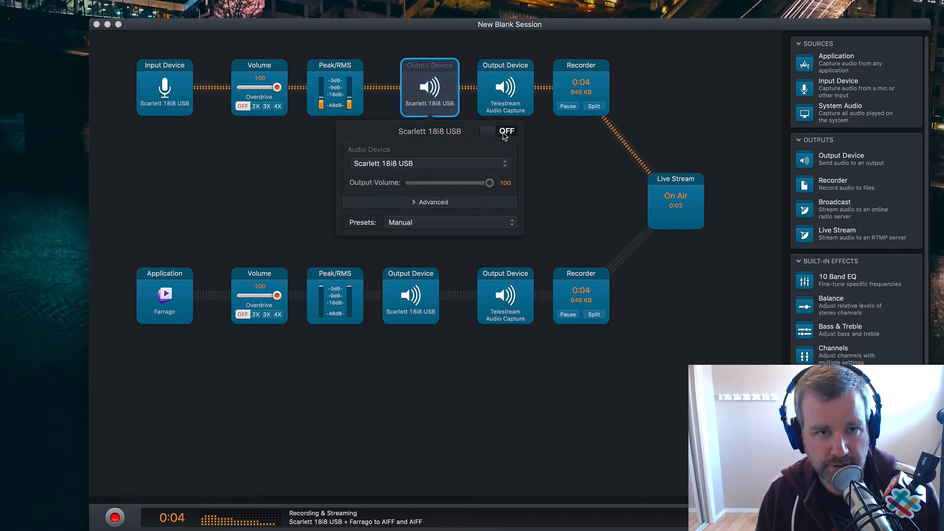
{"action": "left_click", "coordinate": [410, 296]}
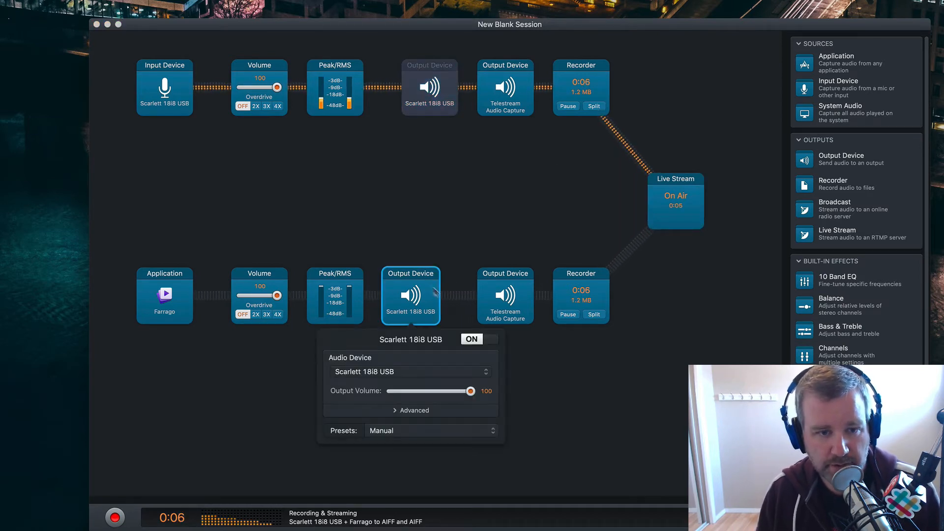
{"action": "left_click", "coordinate": [464, 215]}
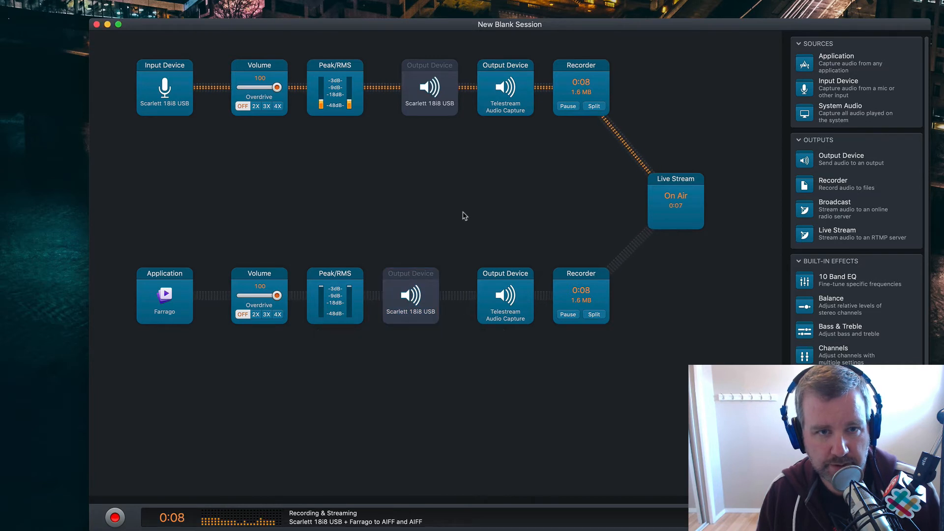
{"action": "mouse_move", "coordinate": [525, 180]}
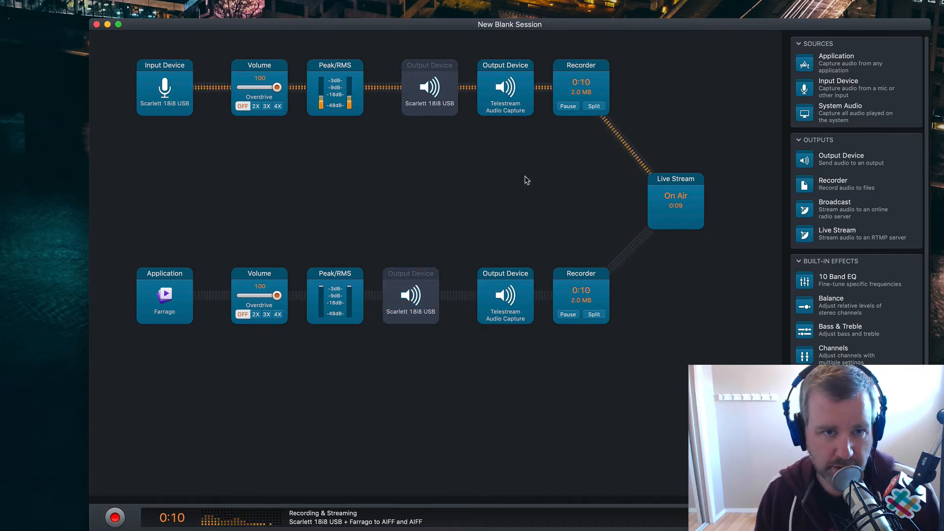
{"action": "left_click", "coordinate": [505, 87]}
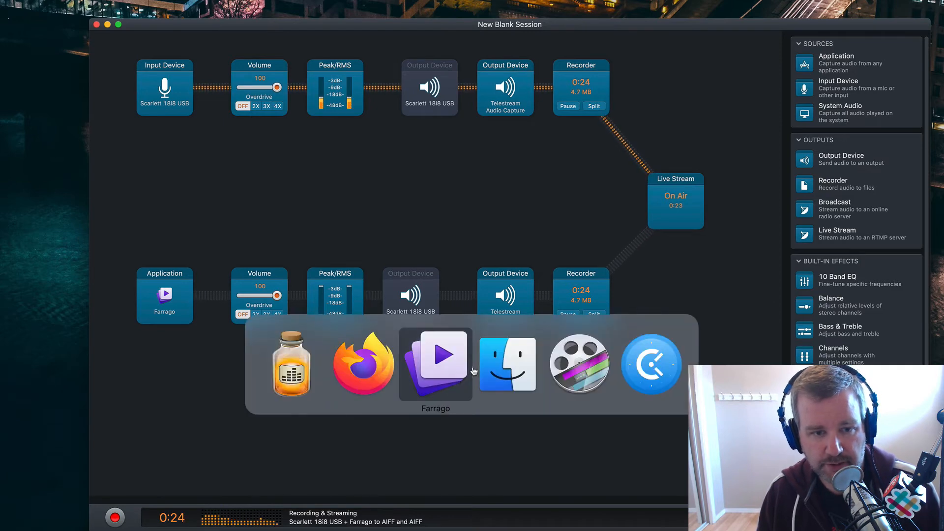
- Turn off the mic's Telestream Audio Capture output and bring Periscope Producer to the front
{"action": "left_click", "coordinate": [505, 88]}
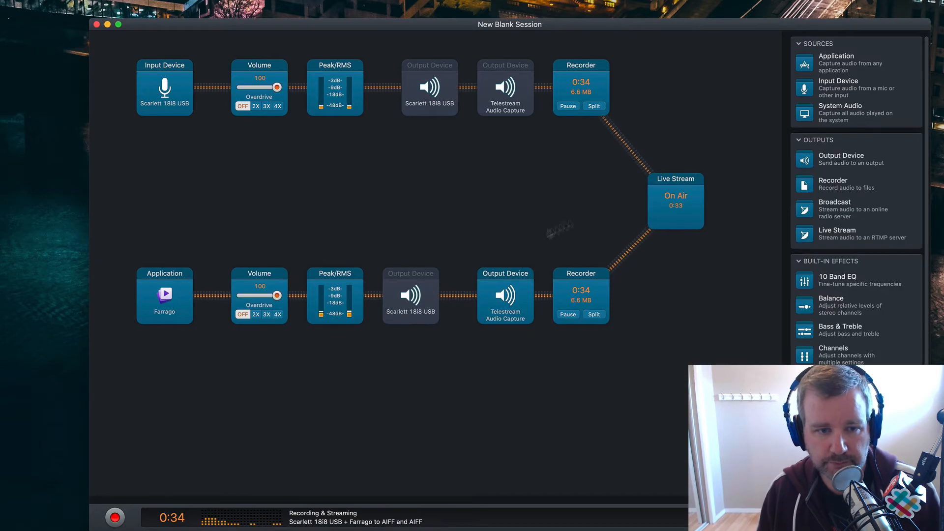
{"action": "mouse_move", "coordinate": [493, 244]}
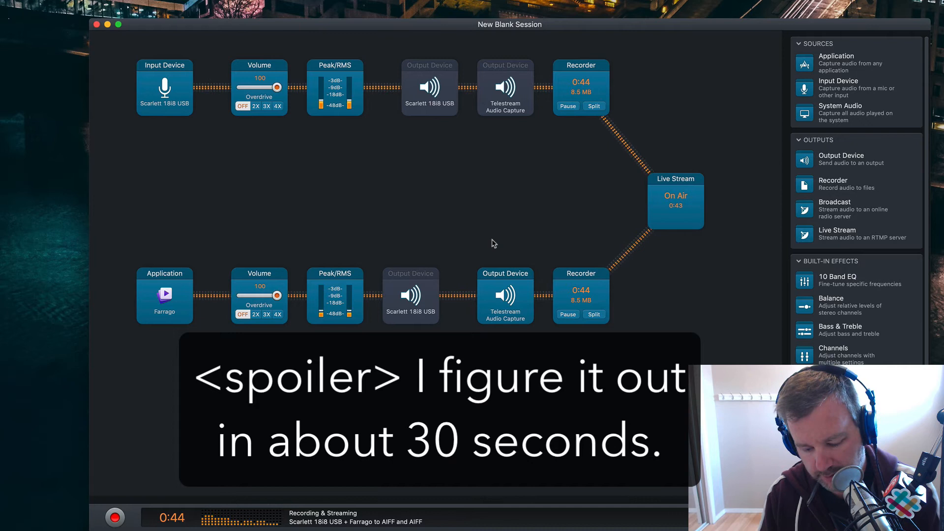
{"action": "left_click", "coordinate": [675, 201]}
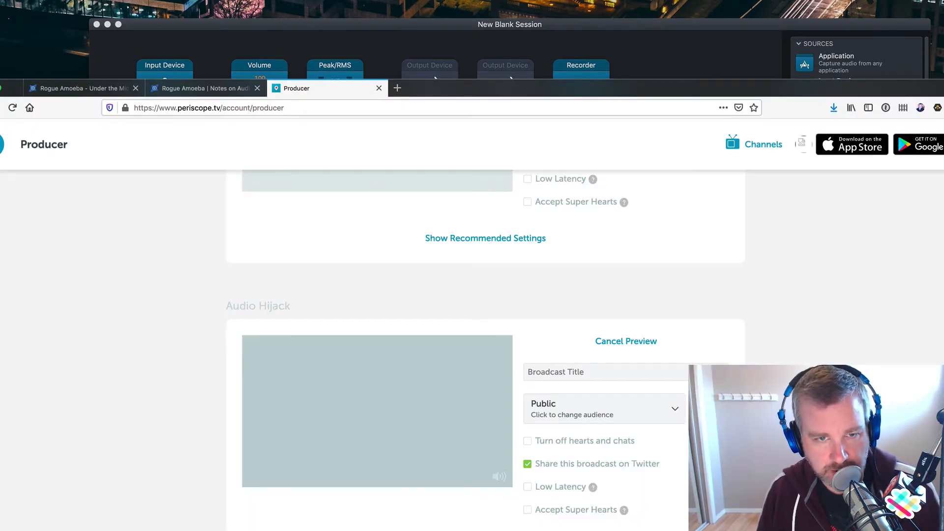
- Title the Audio Hijack source broadcast 'Testing Out Audio Hijack 3.7 Livestream' and go live
{"action": "scroll", "scroll_direction": "down", "scroll_amount": 3}
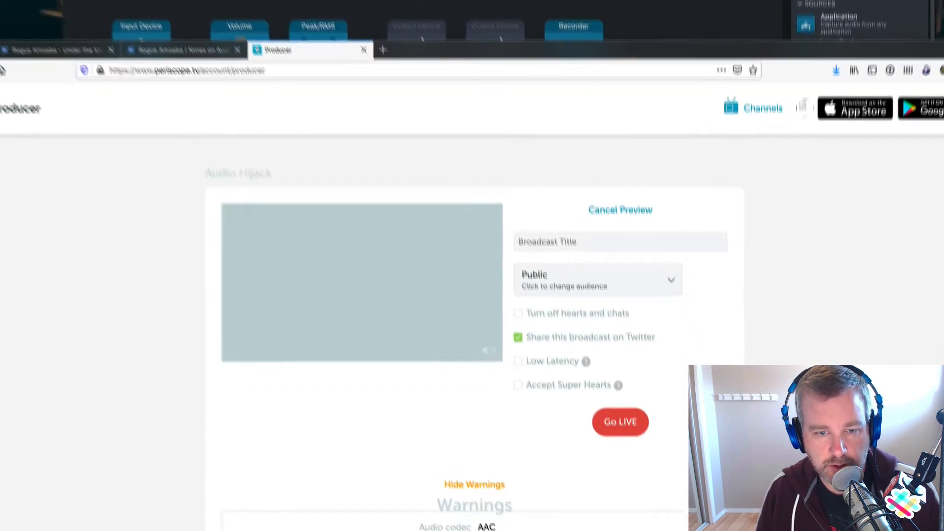
{"action": "scroll", "scroll_direction": "down", "scroll_amount": 3}
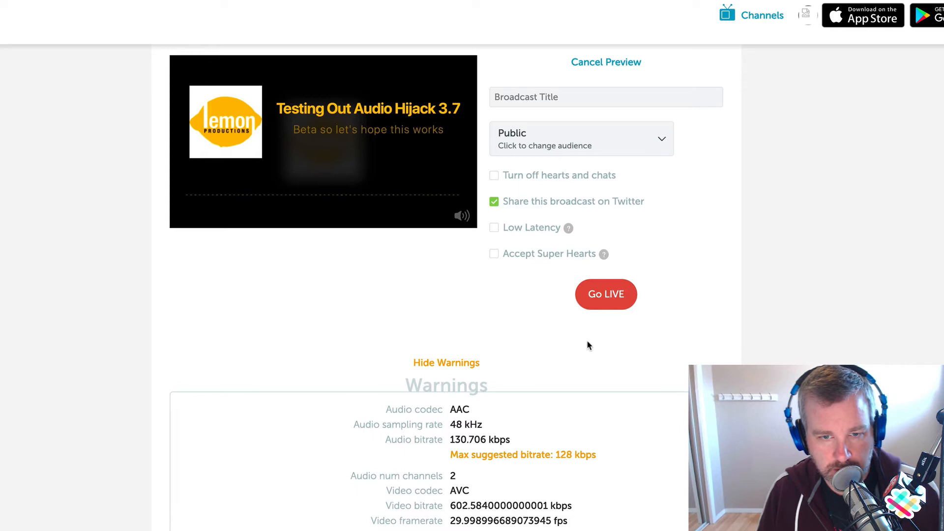
{"action": "scroll", "scroll_direction": "up", "scroll_amount": 3}
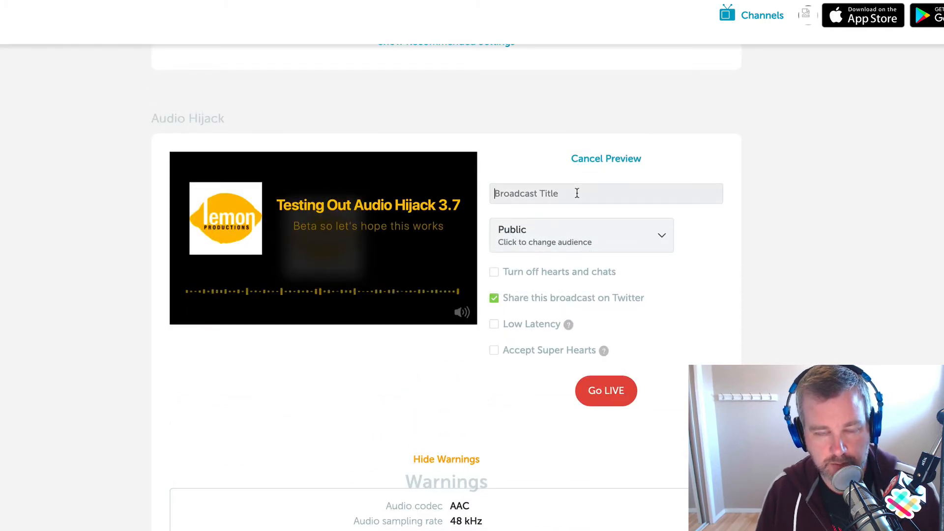
{"action": "type", "text": "Testing OU"}
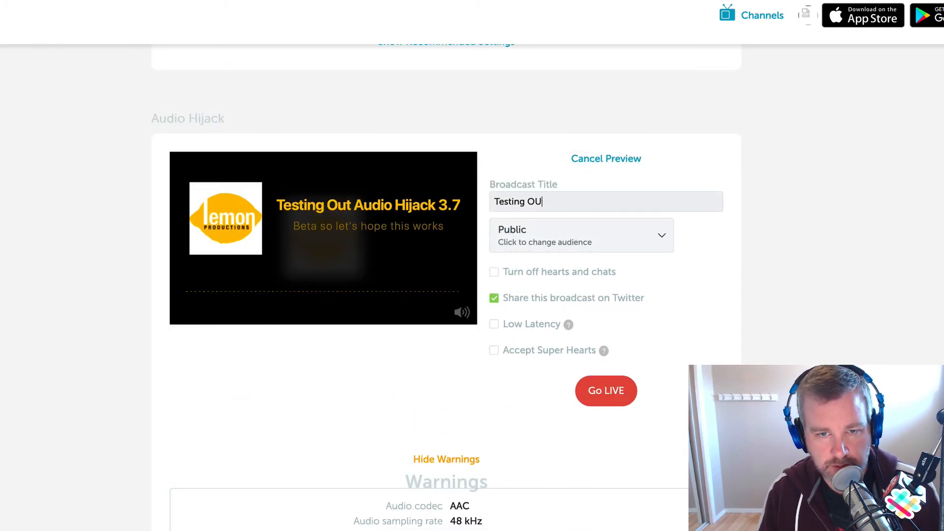
{"action": "type", "text": "t Audio Hijack 3.7"}
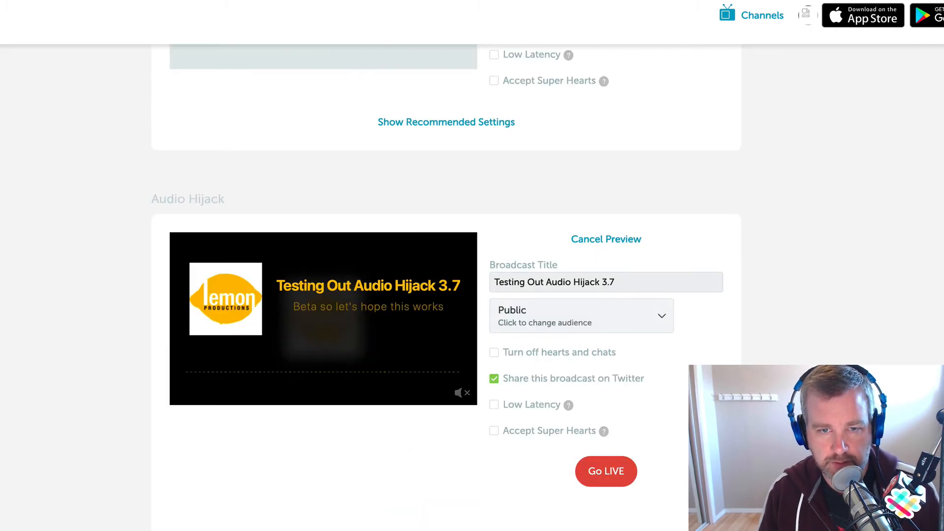
{"action": "type", "text": "Lives"}
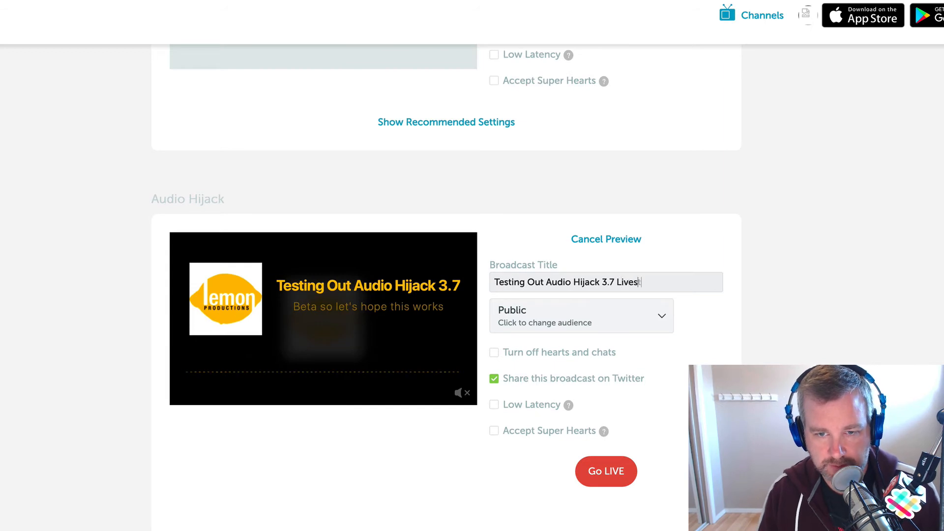
{"action": "left_click", "coordinate": [580, 316]}
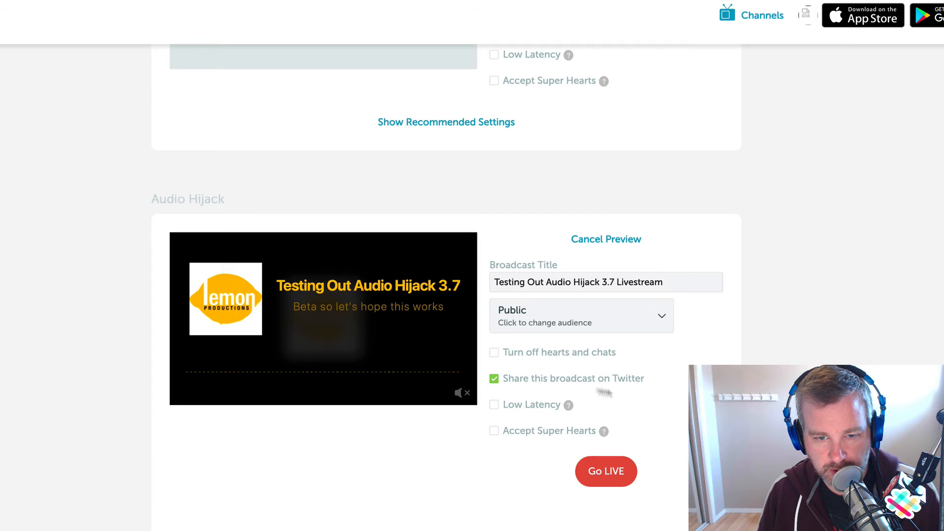
{"action": "left_click", "coordinate": [606, 471]}
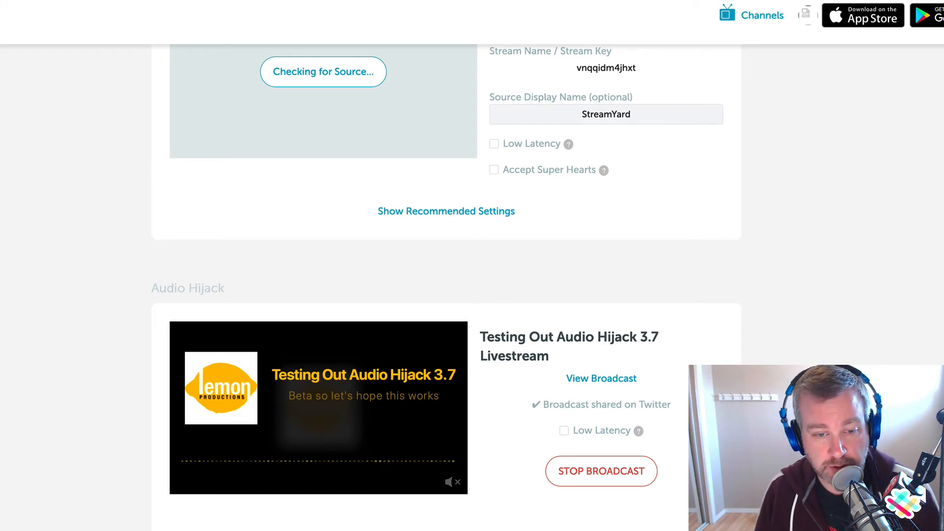
{"action": "mouse_move", "coordinate": [691, 243]}
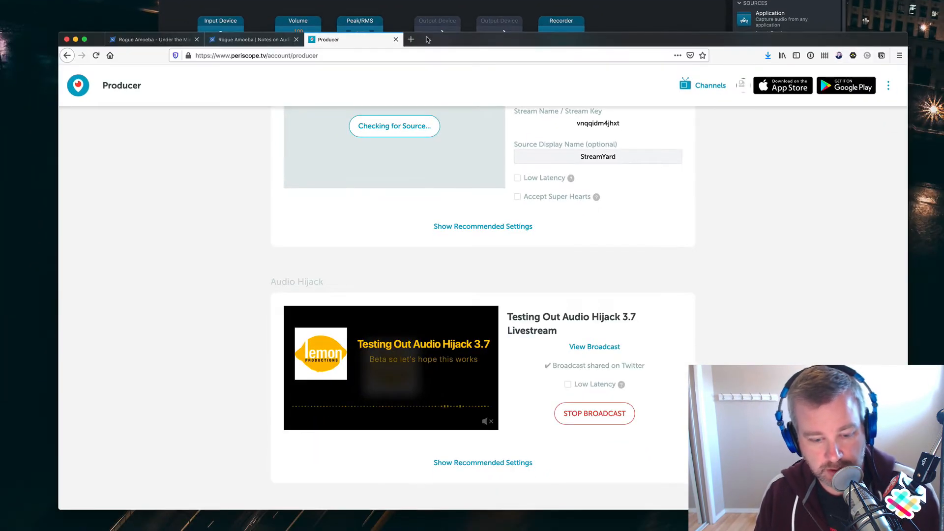
- Open the live broadcast page, mute playback, and post 'Hello world in the chat.'
{"action": "left_click", "coordinate": [411, 39]}
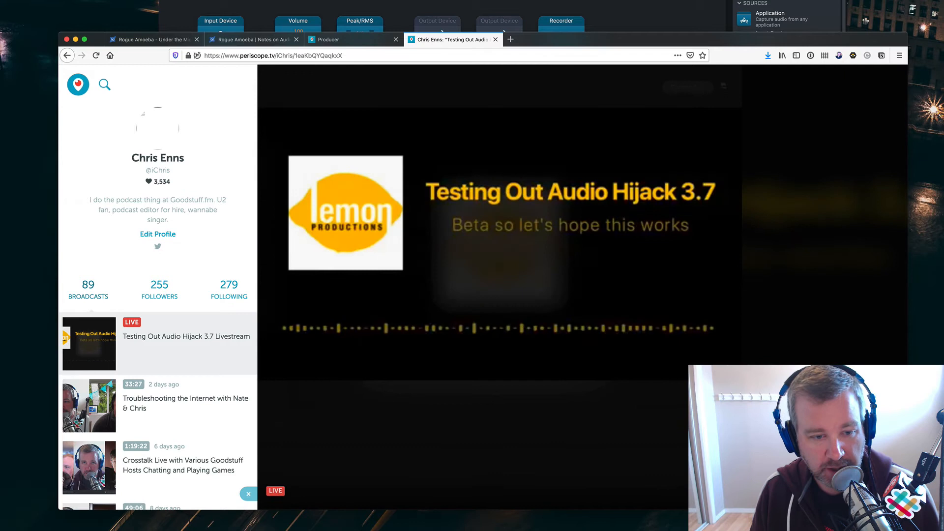
{"action": "mouse_move", "coordinate": [532, 392]}
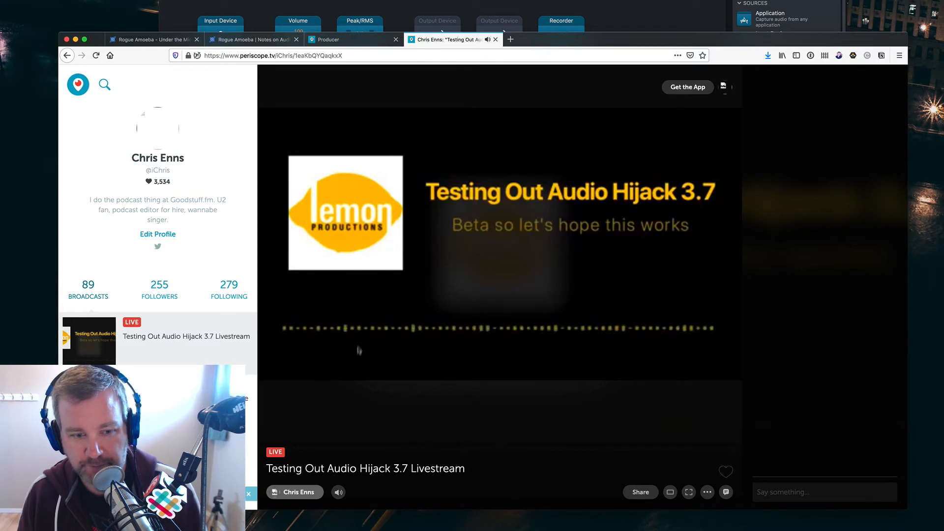
{"action": "left_click", "coordinate": [338, 492]}
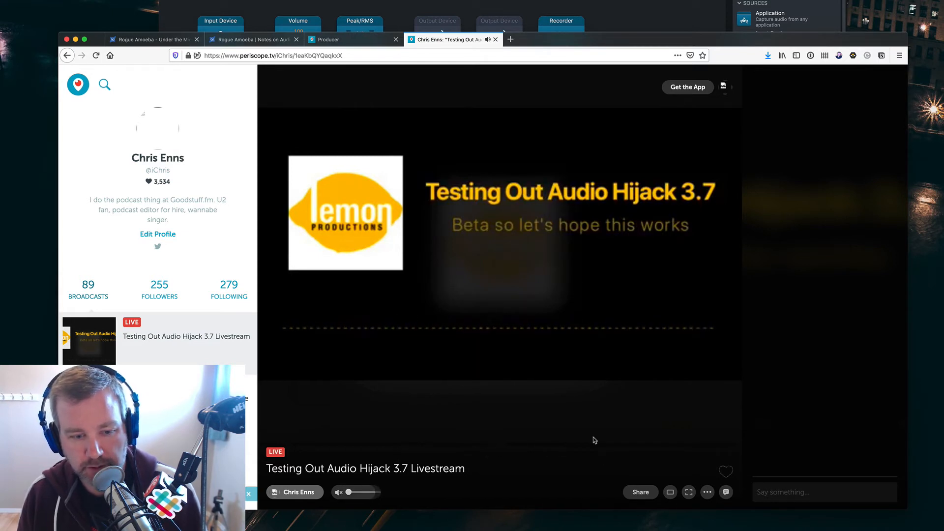
{"action": "left_click", "coordinate": [824, 491]}
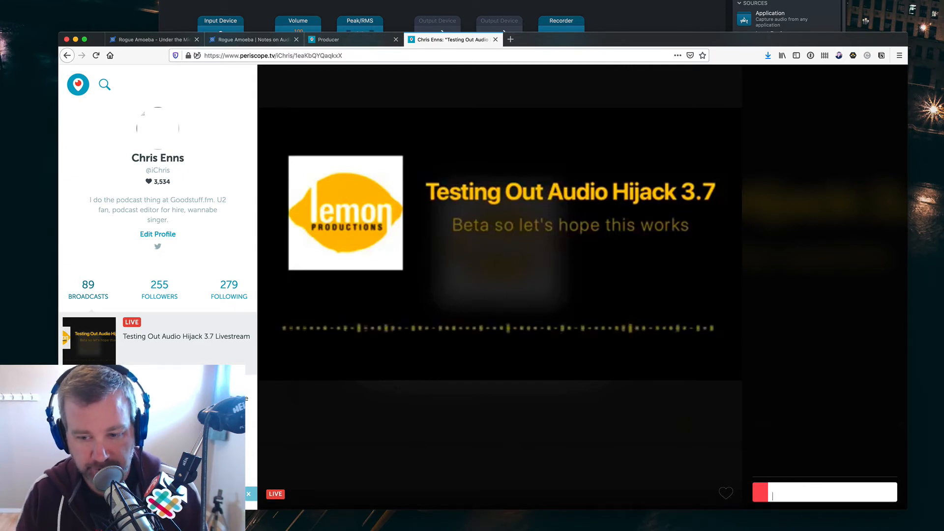
{"action": "type", "text": "H"}
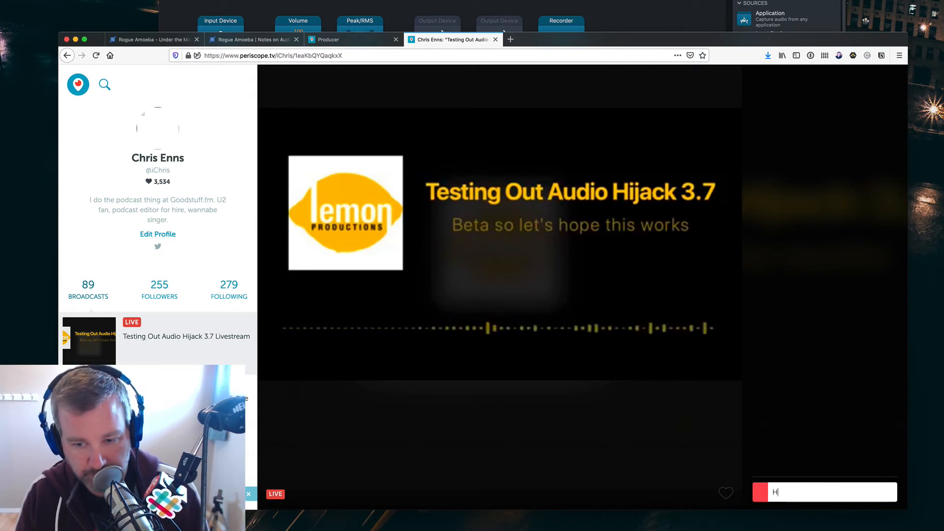
{"action": "type", "text": "ello world in"}
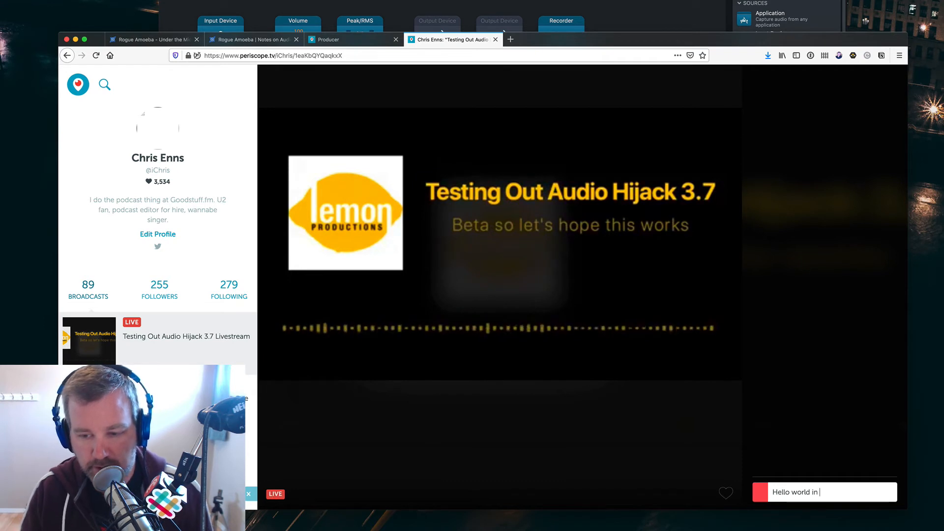
{"action": "key", "text": "Return"}
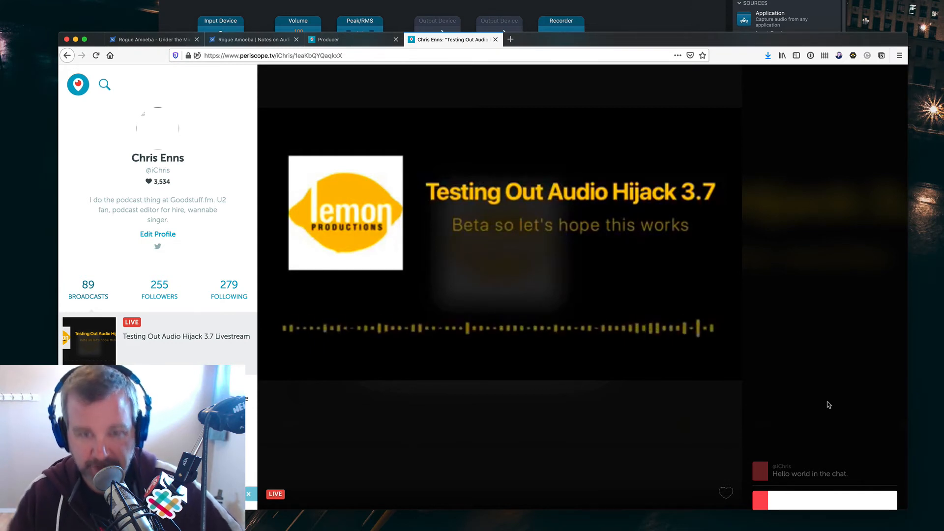
{"action": "mouse_move", "coordinate": [652, 42]}
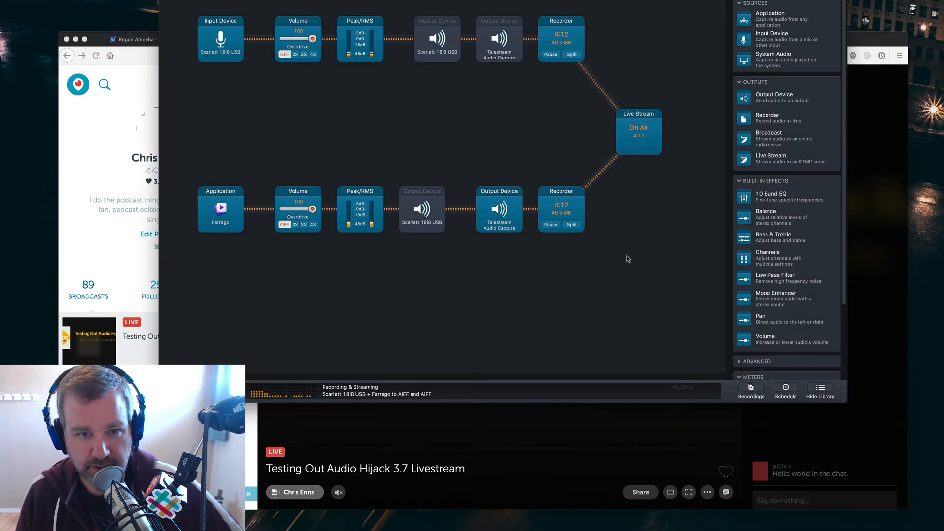
{"action": "mouse_move", "coordinate": [703, 287]}
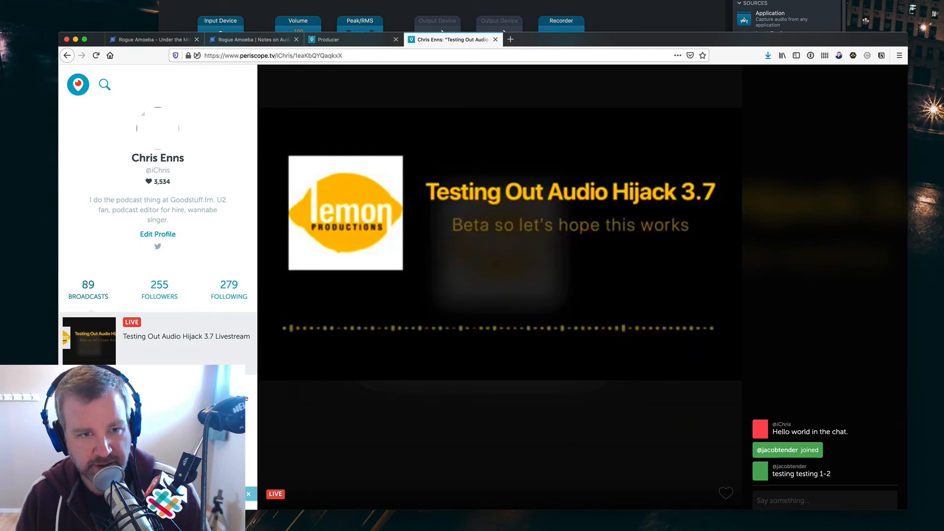
{"action": "mouse_move", "coordinate": [554, 211]}
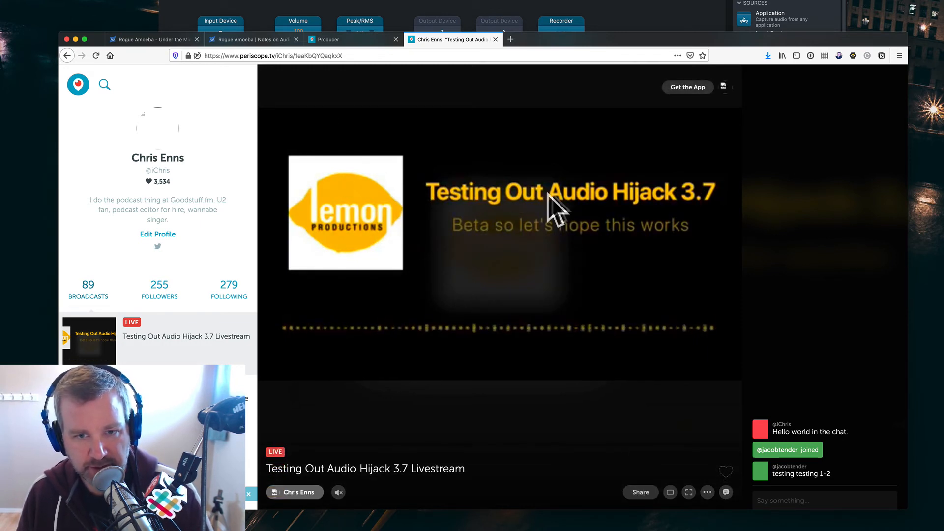
{"action": "mouse_move", "coordinate": [526, 271]}
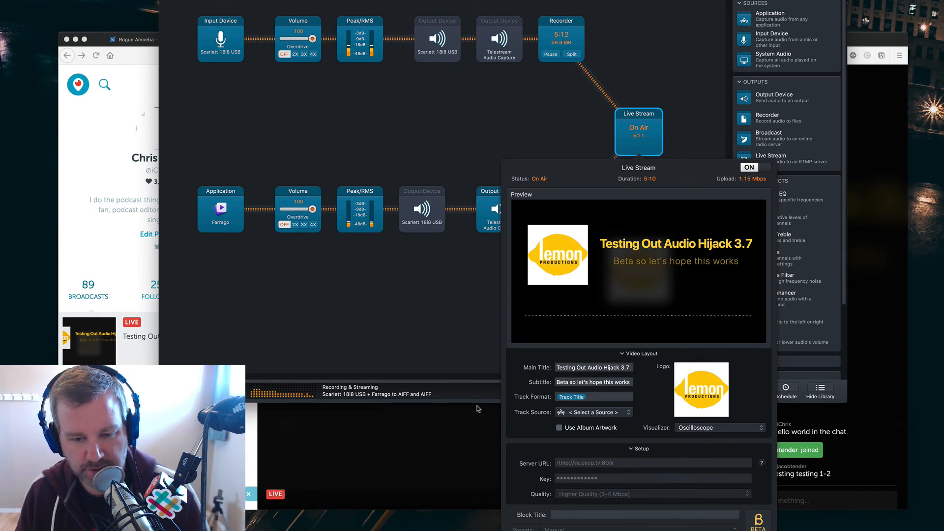
{"action": "mouse_move", "coordinate": [443, 274]}
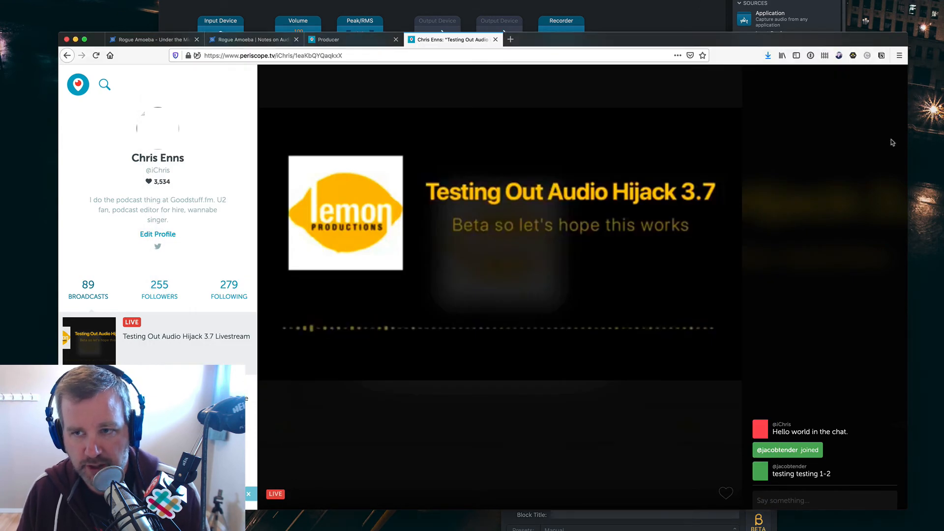
- Return to Audio Hijack and stop the session, ending at 5:44 with the stream Offline
{"action": "left_click", "coordinate": [328, 40]}
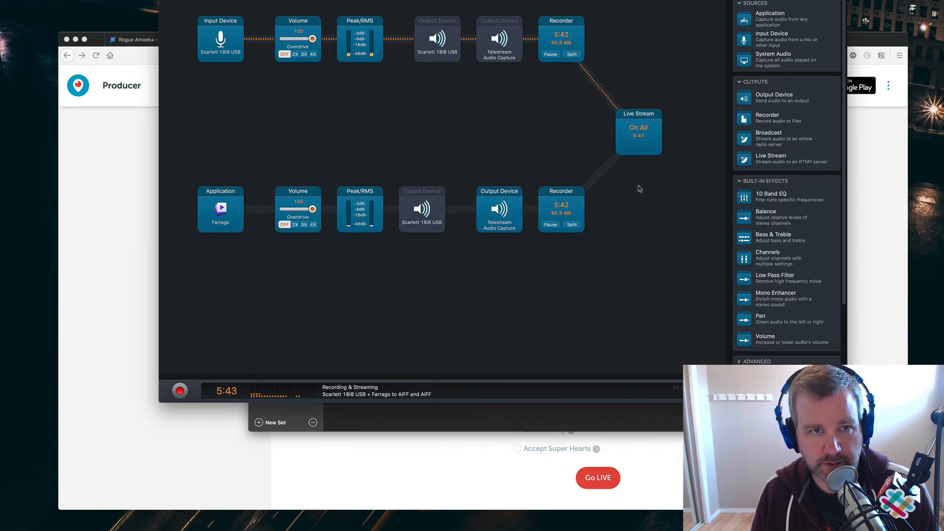
{"action": "left_click", "coordinate": [180, 390]}
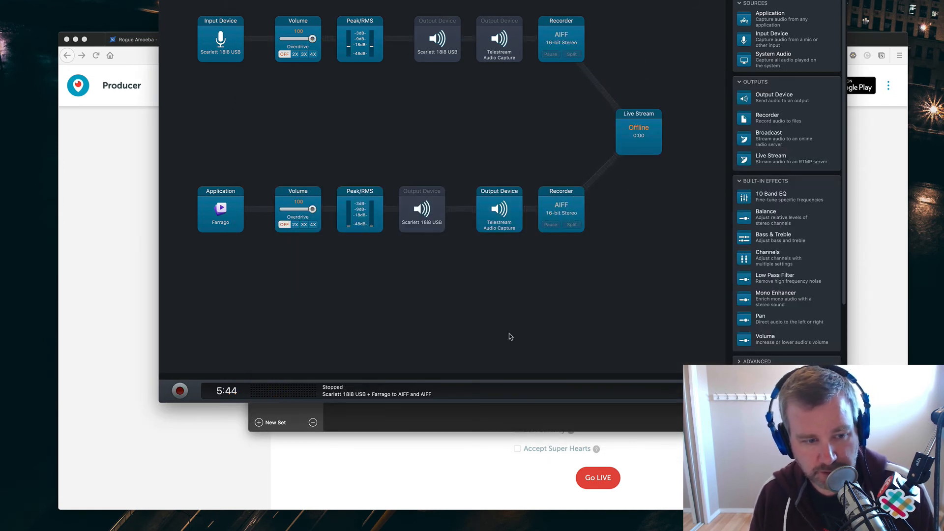
{"action": "mouse_move", "coordinate": [431, 144]}
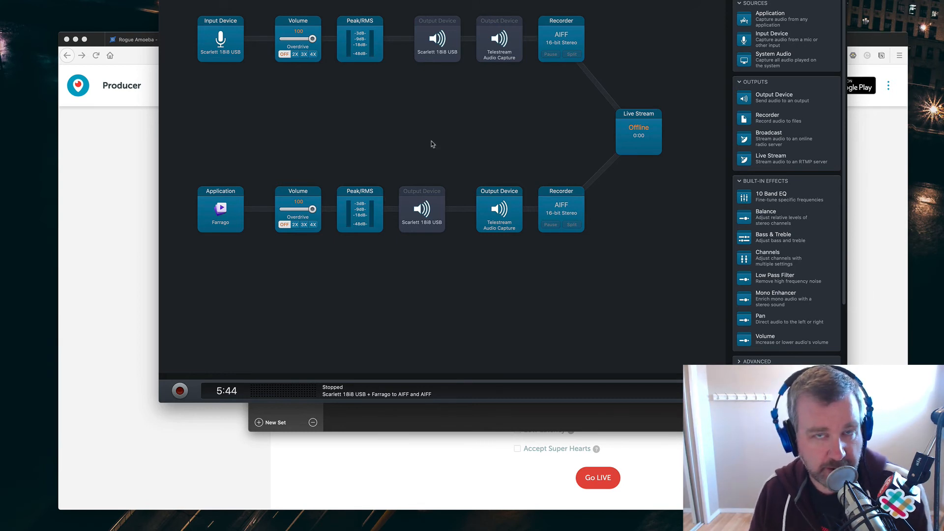
{"action": "mouse_move", "coordinate": [706, 241]}
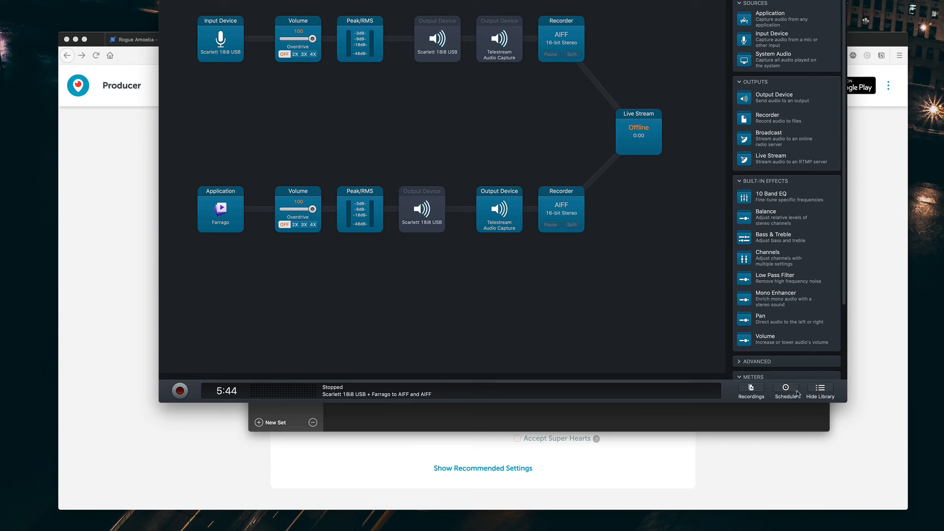
{"action": "left_click", "coordinate": [751, 390]}
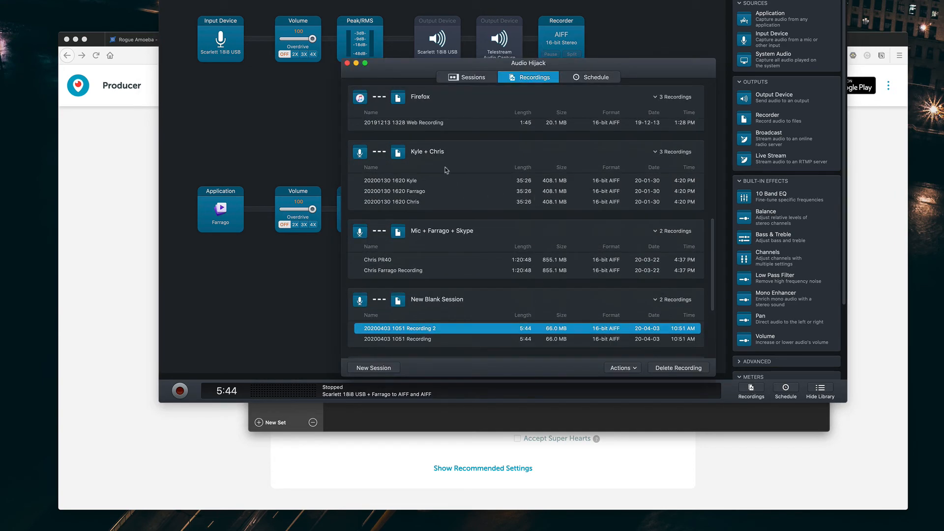
{"action": "scroll", "scroll_direction": "down", "scroll_amount": 3}
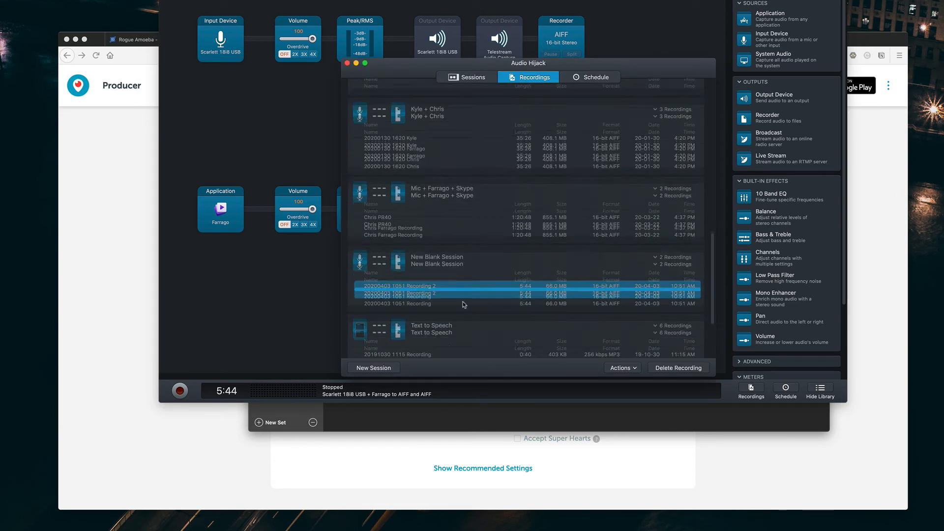
{"action": "double_click", "coordinate": [397, 286]}
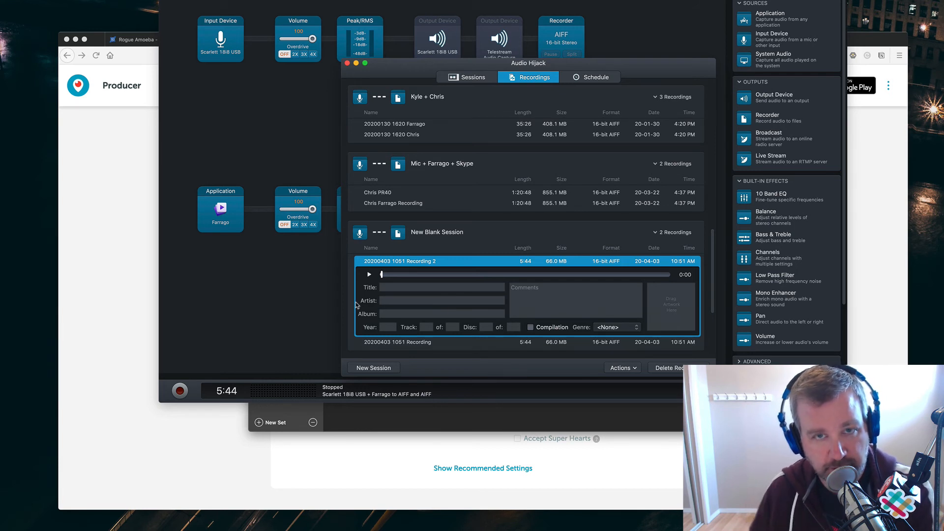
{"action": "left_click", "coordinate": [348, 62]}
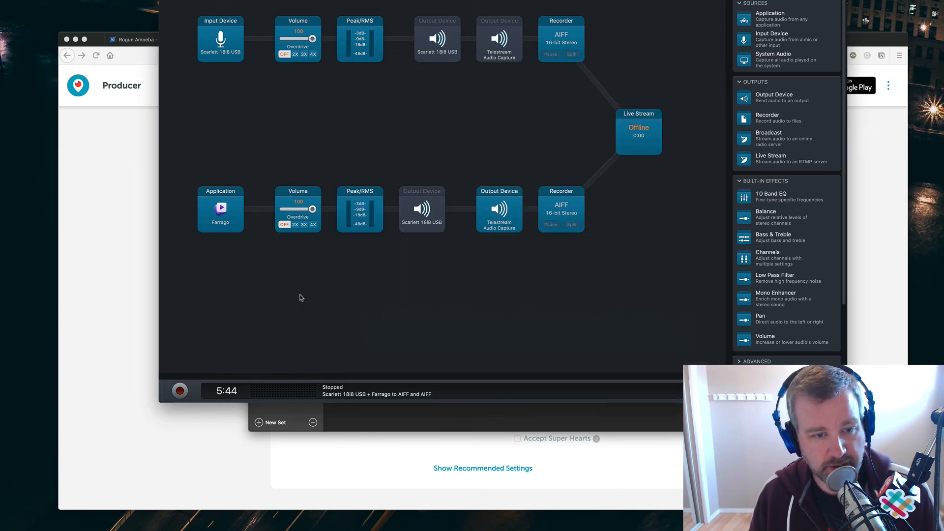
{"action": "mouse_move", "coordinate": [536, 301]}
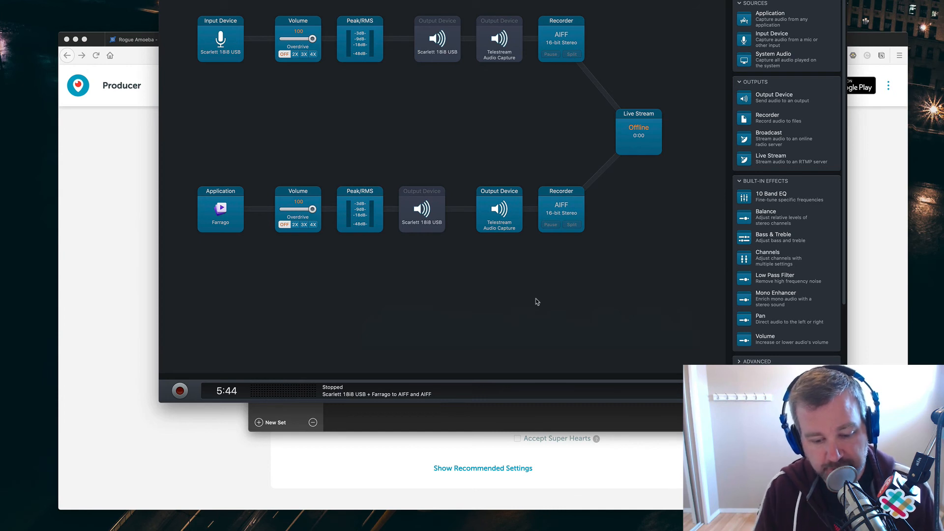